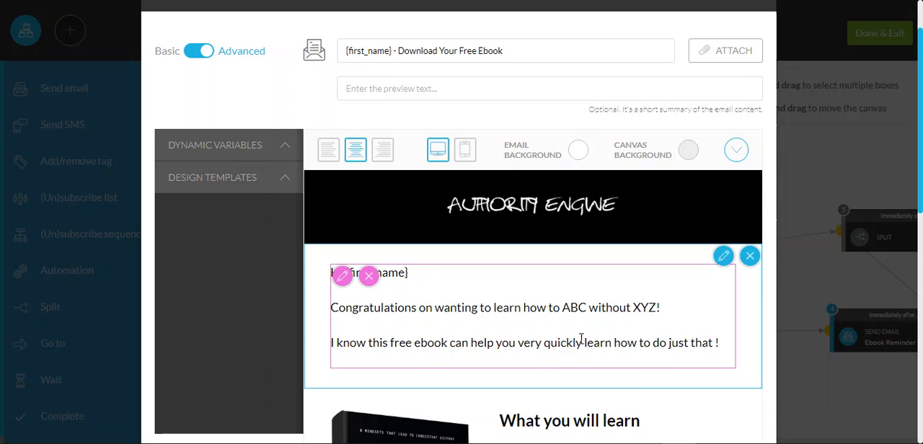
Look over the ebook email template and select its top area in the editor
scroll(down, 3)
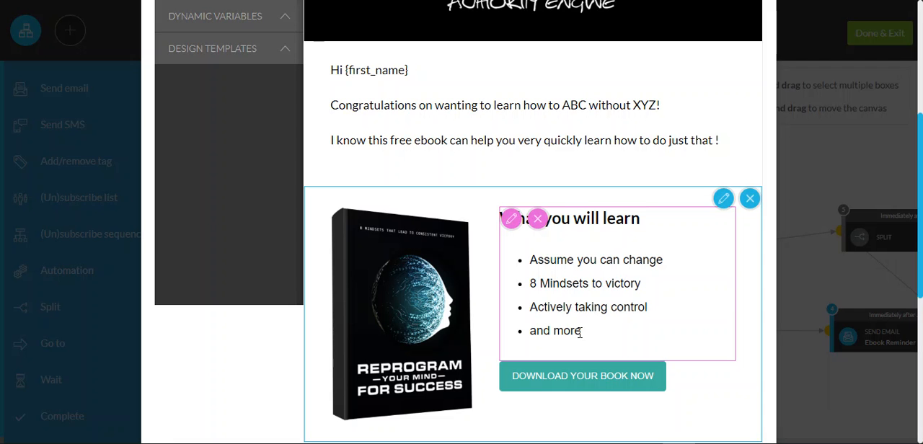
scroll(up, 3)
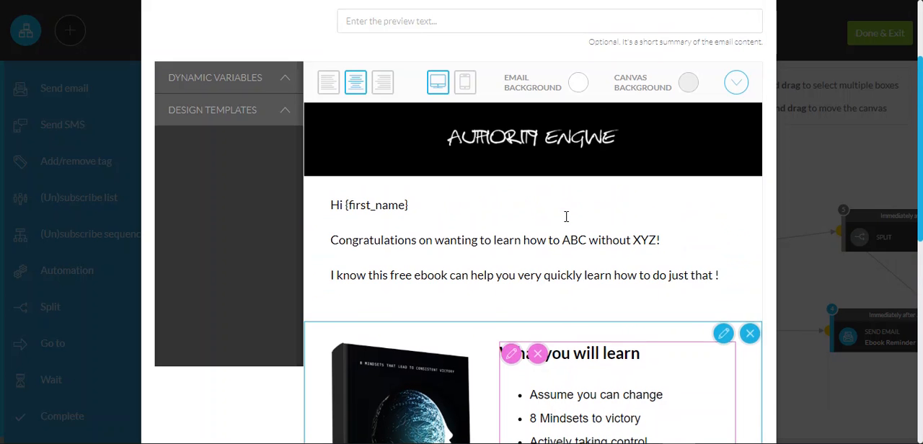
scroll(down, 3)
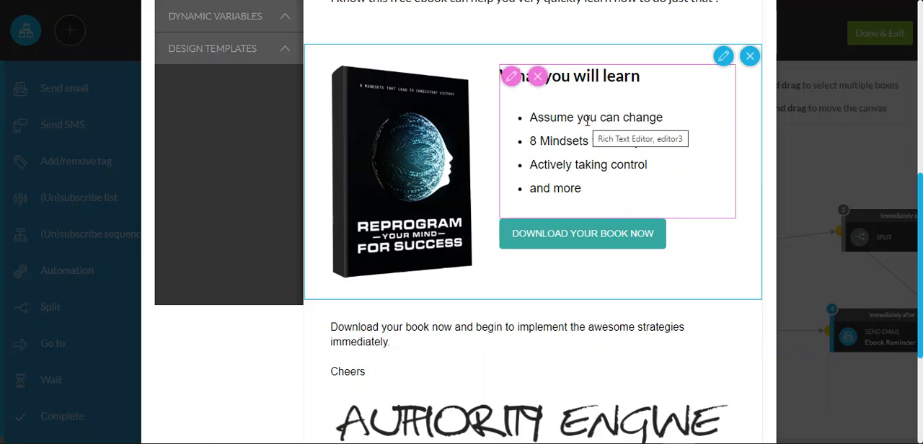
scroll(up, 3)
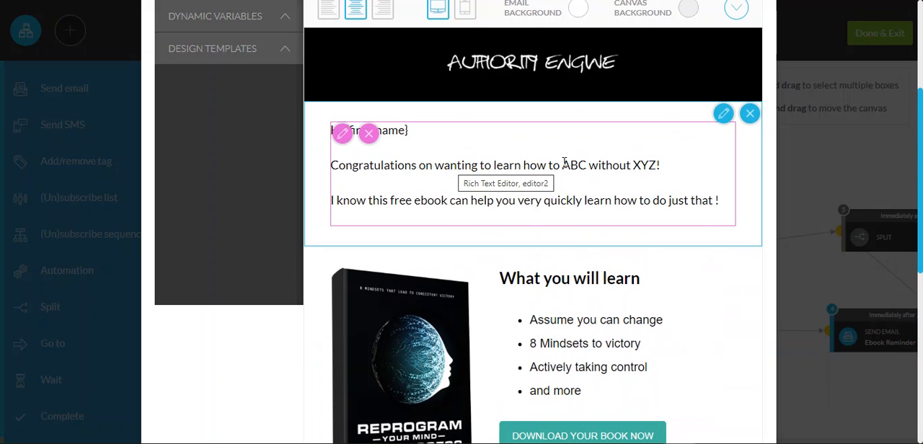
mouse_move(424, 202)
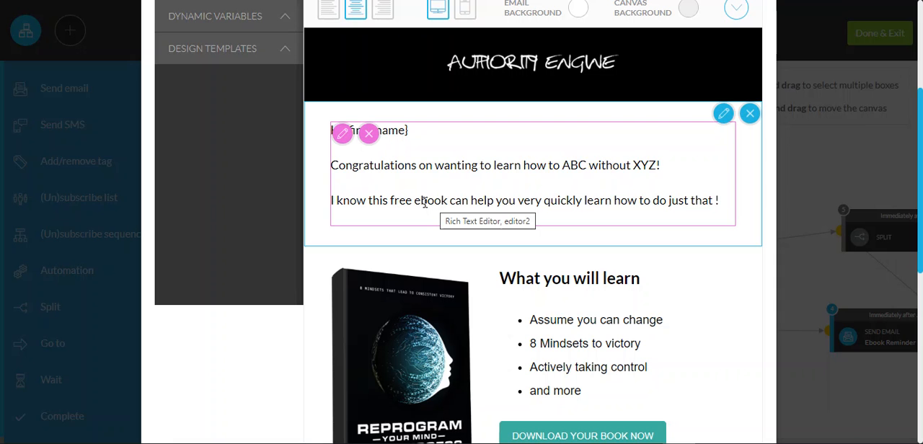
click(532, 63)
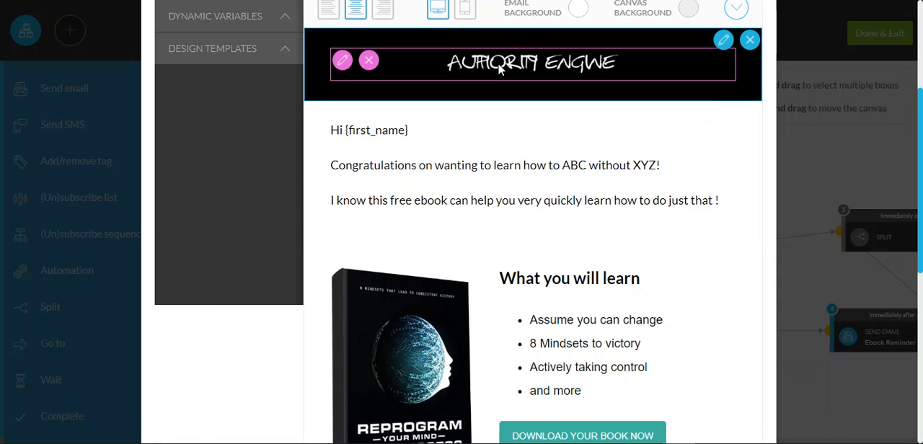
click(532, 173)
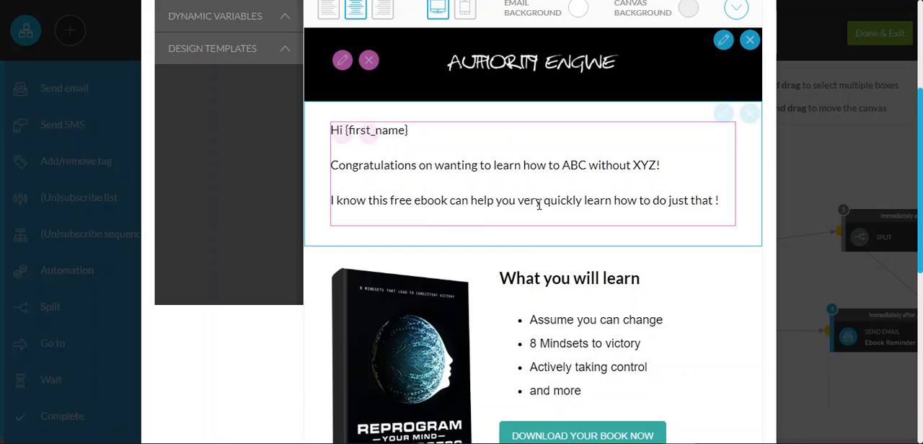
scroll(down, 3)
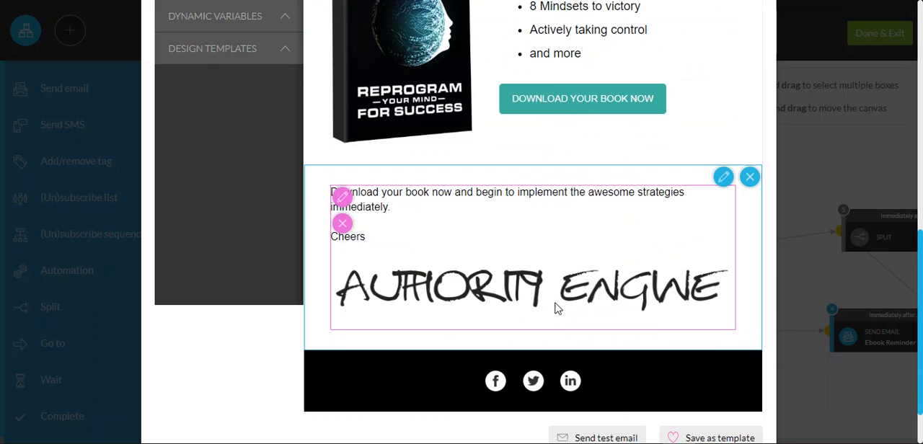
mouse_move(551, 301)
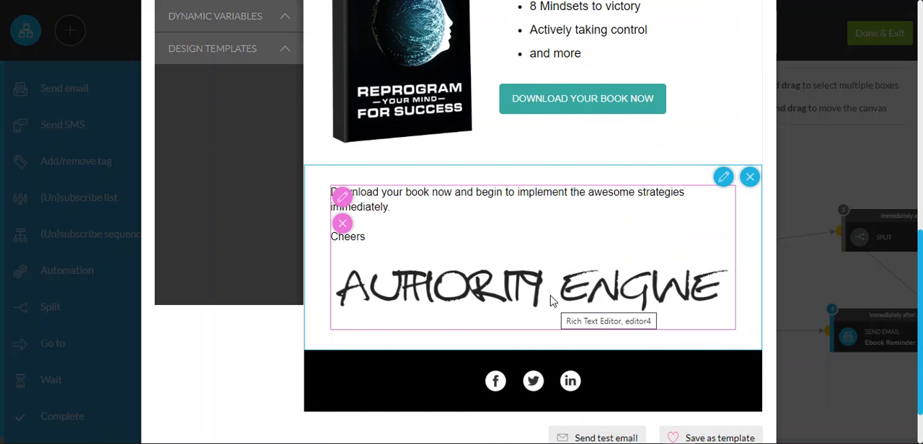
scroll(up, 3)
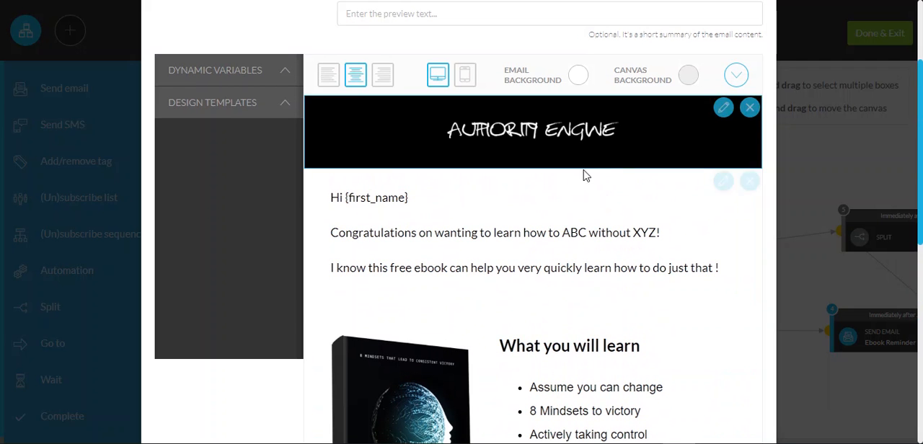
Set the black header section's background colour to #080808
click(532, 132)
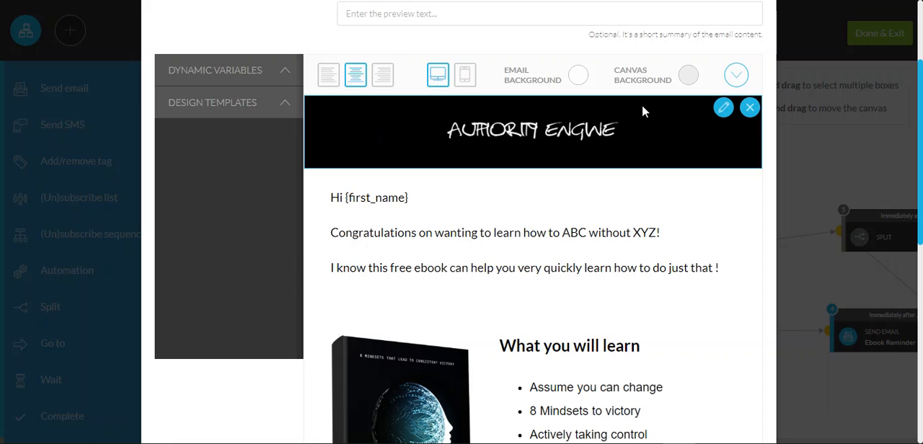
mouse_move(724, 107)
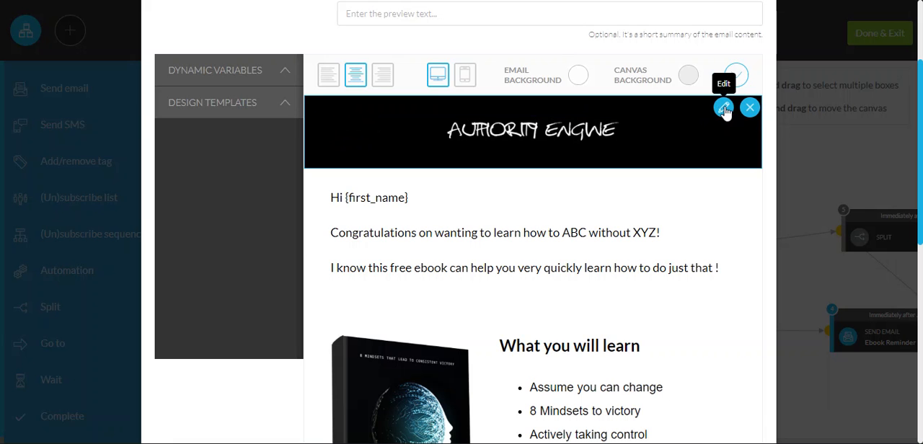
click(724, 108)
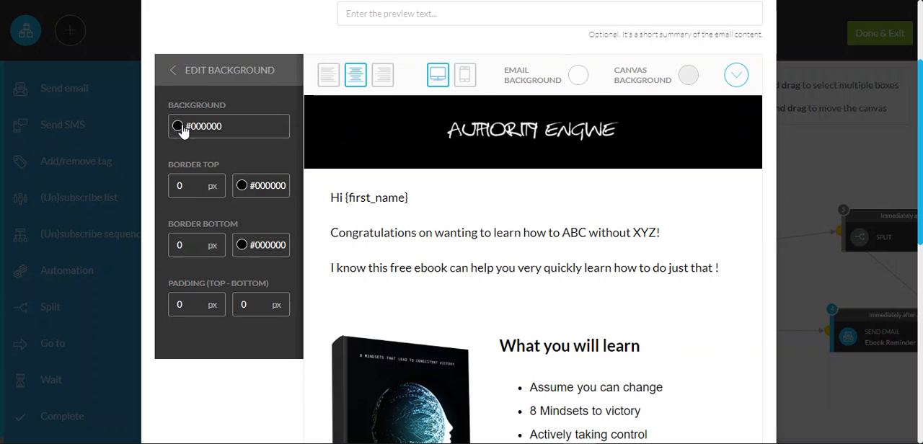
click(181, 127)
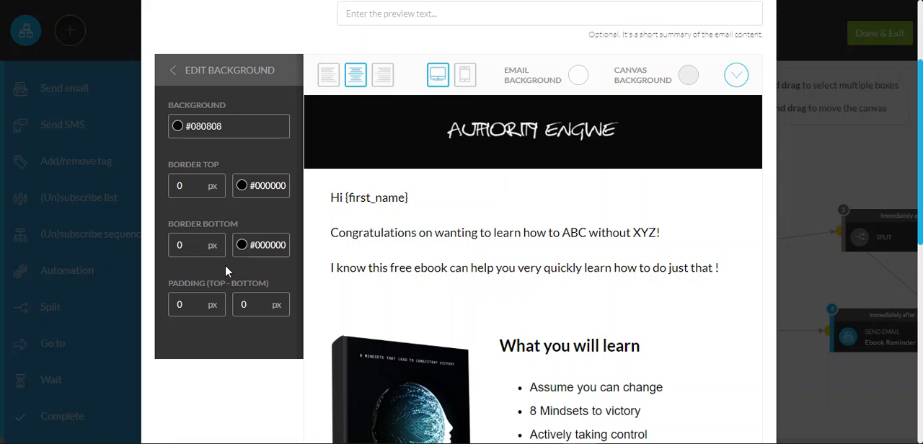
click(533, 132)
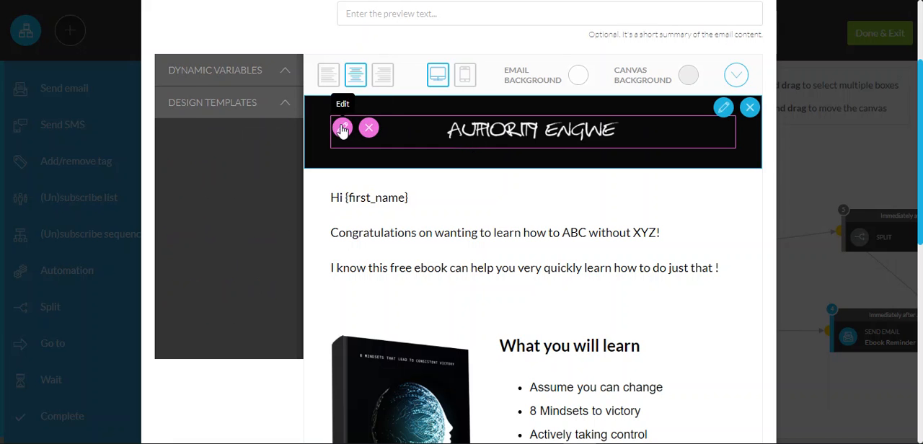
Upload clipart1251371 from the logos folder as the new header logo image
click(341, 127)
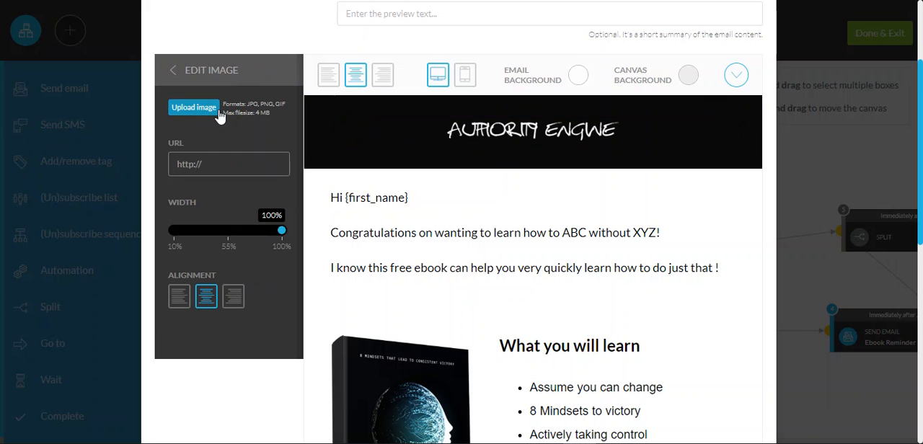
click(193, 107)
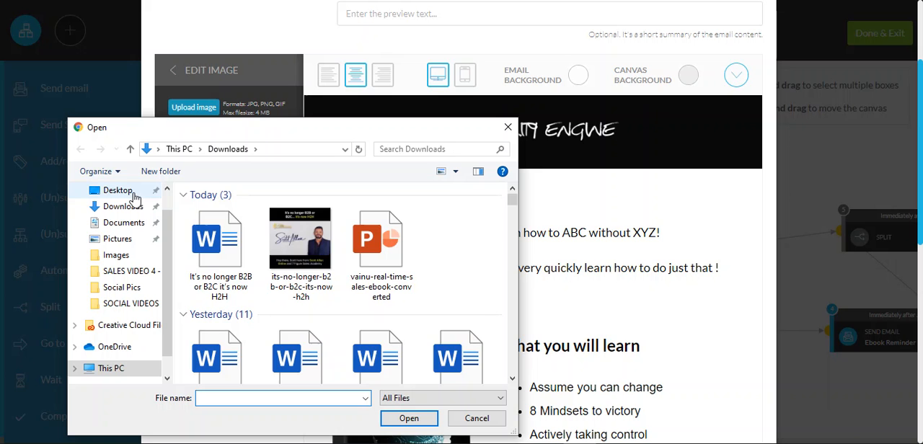
click(117, 191)
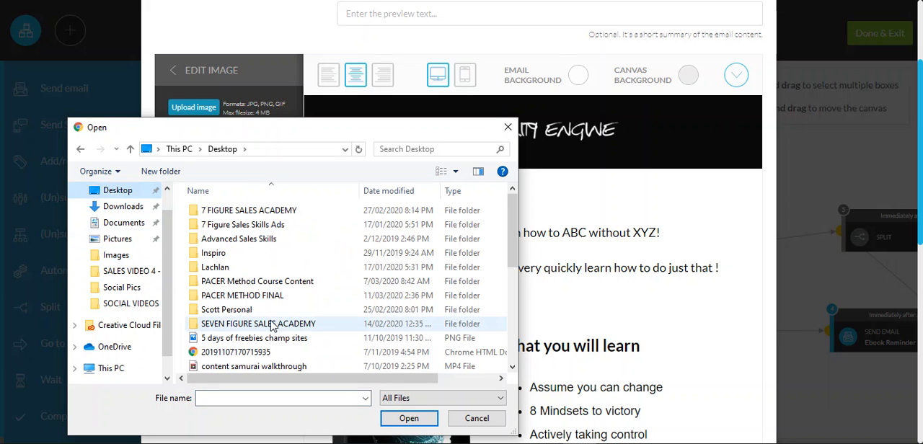
mouse_move(257, 282)
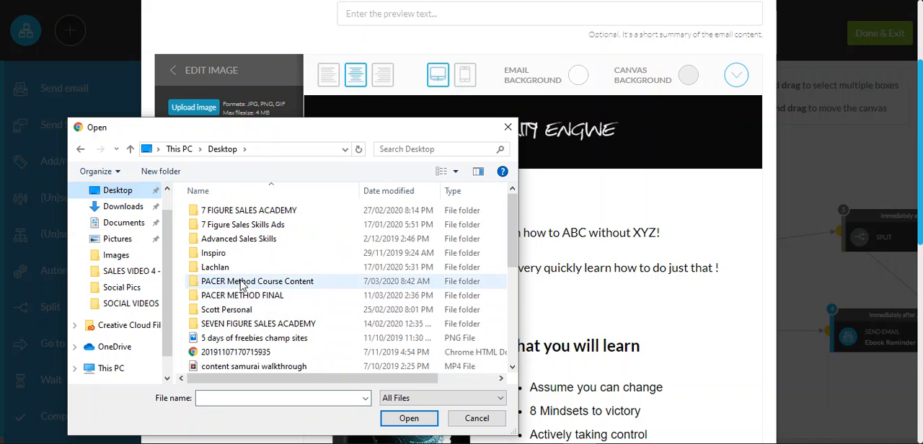
double_click(226, 308)
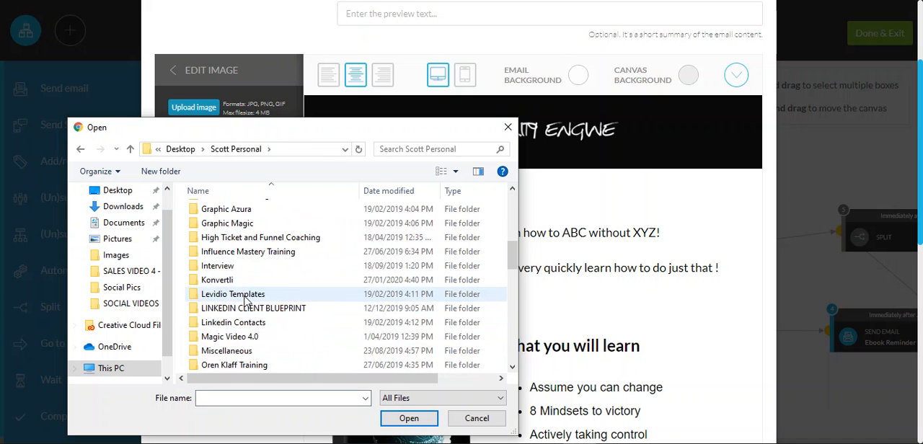
scroll(down, 3)
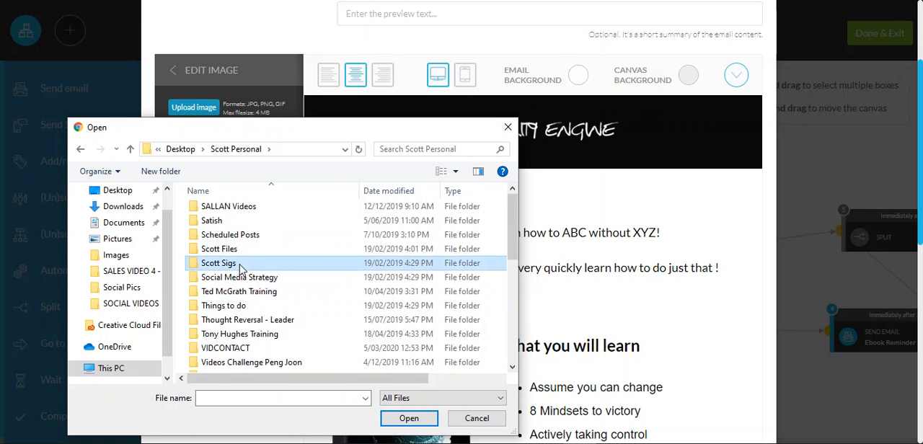
double_click(219, 263)
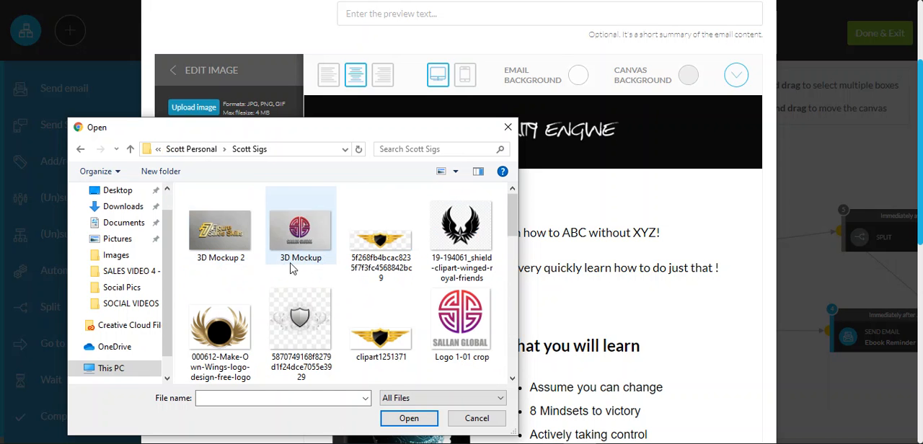
click(381, 314)
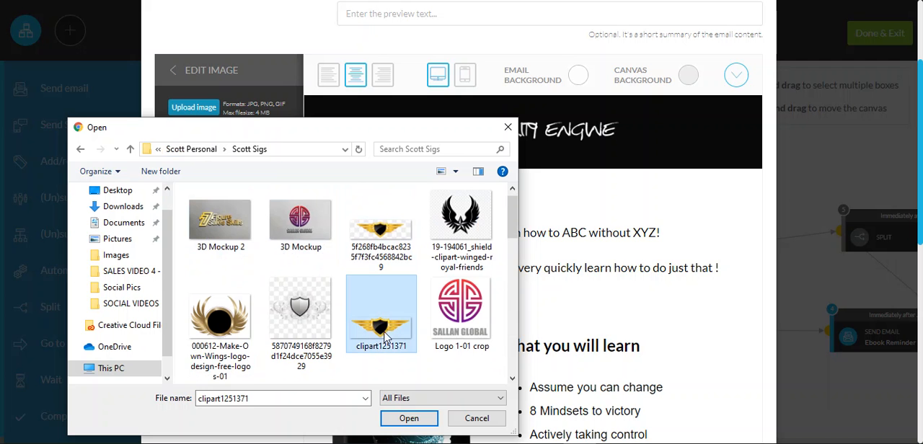
click(410, 418)
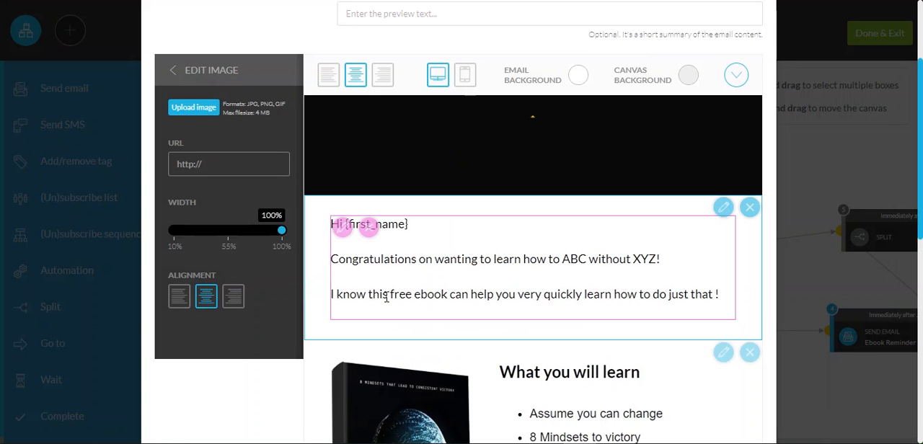
click(533, 145)
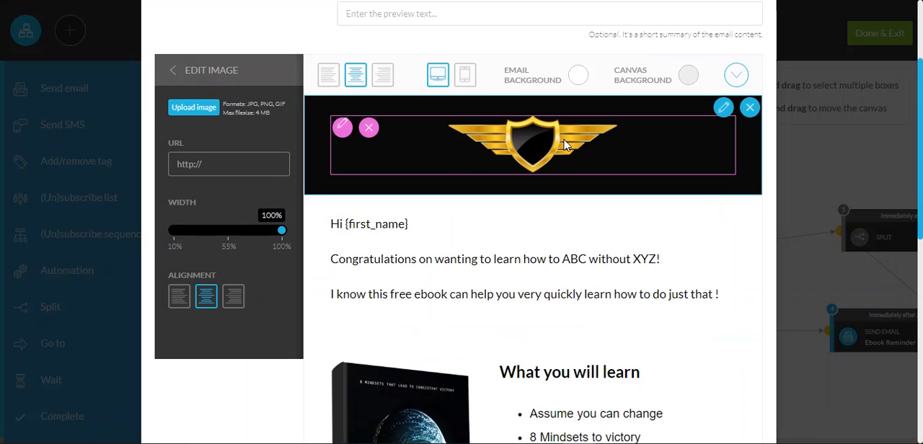
click(426, 259)
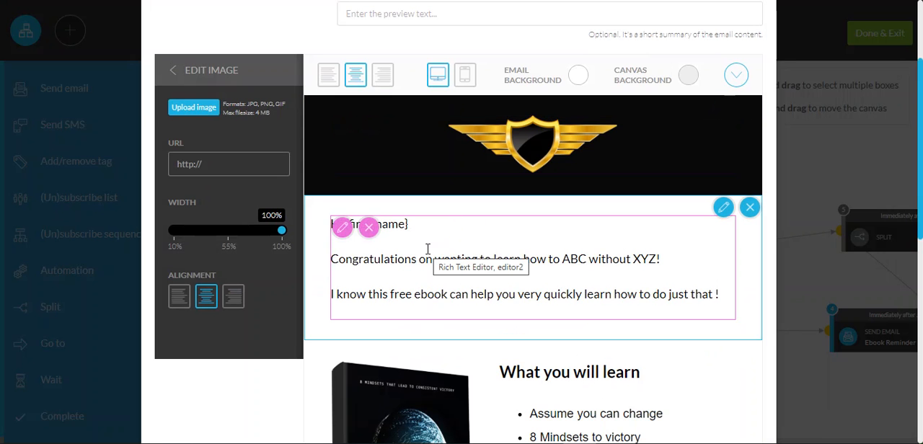
mouse_move(344, 228)
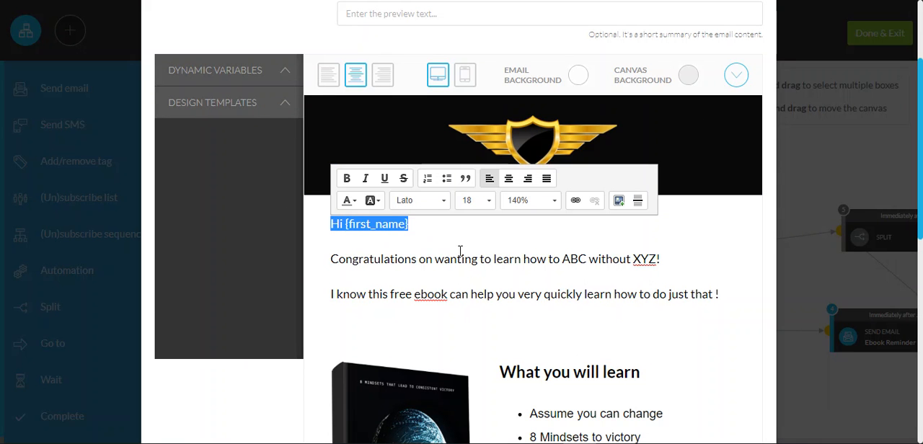
click(511, 260)
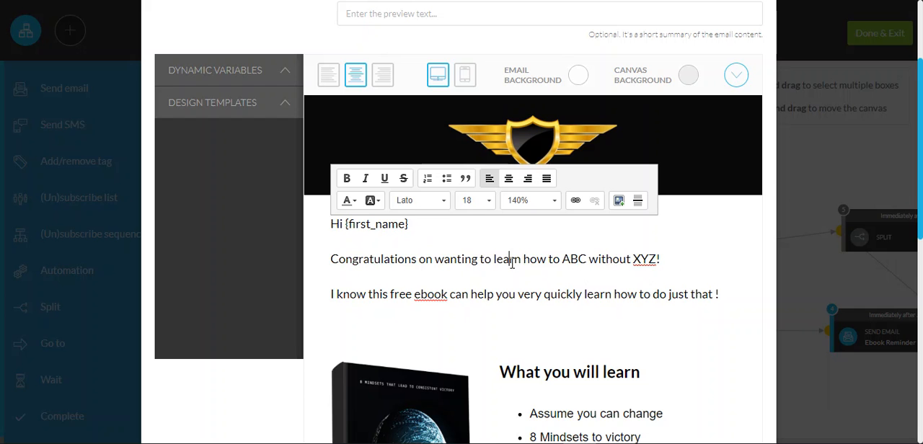
scroll(down, 3)
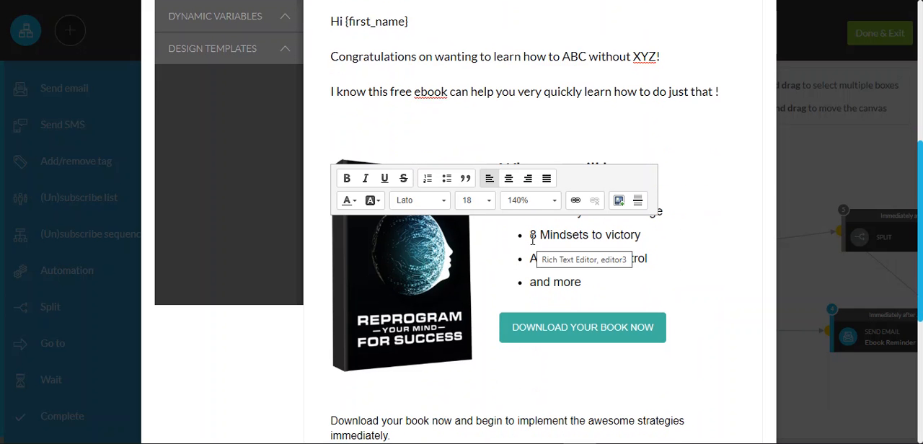
mouse_move(583, 337)
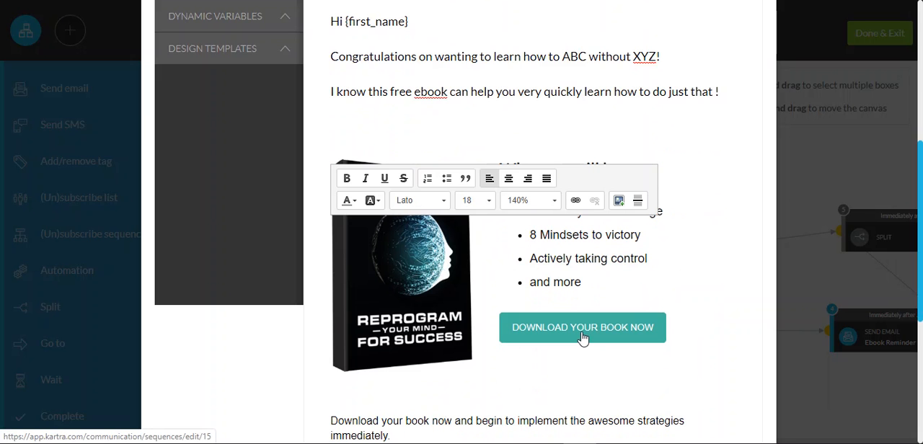
scroll(down, 3)
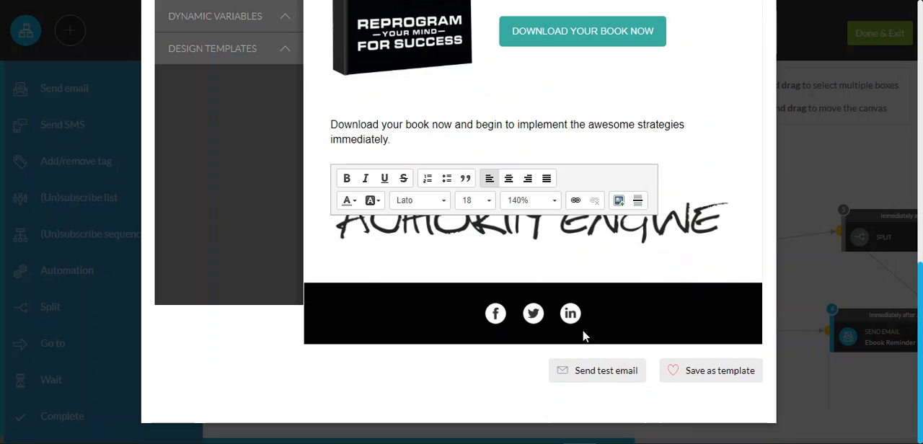
Swap the Authority Engine signature graphic under Cheers for the clipart1251371 winged shield image
click(570, 313)
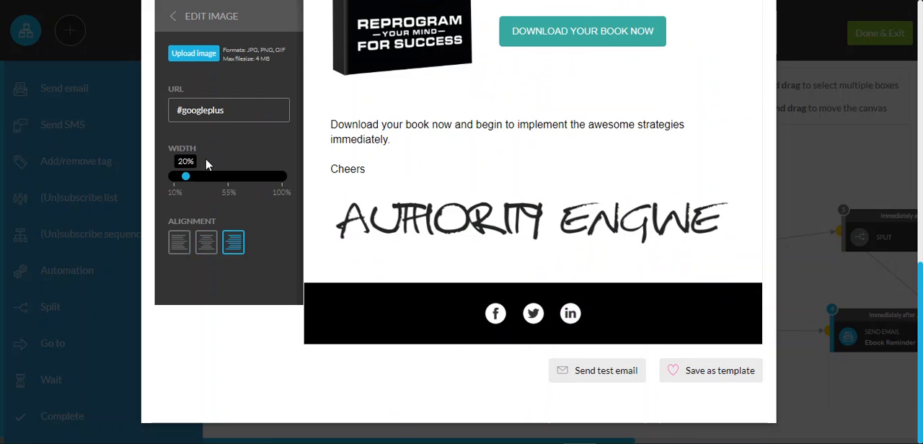
mouse_move(216, 182)
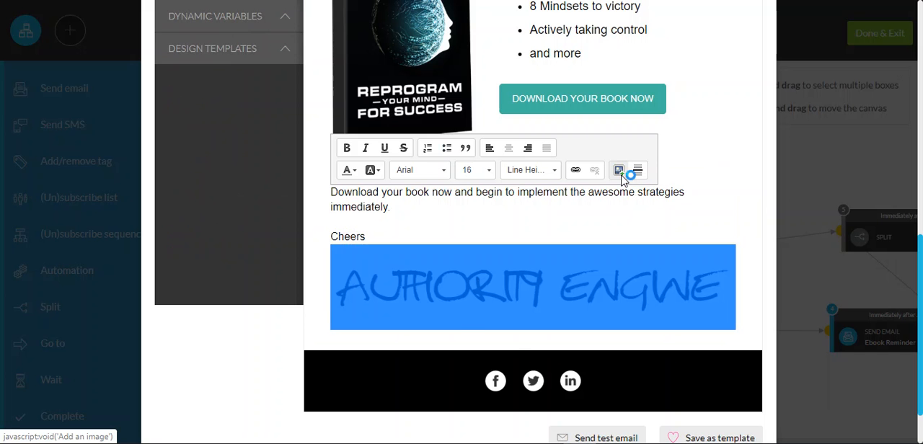
click(619, 171)
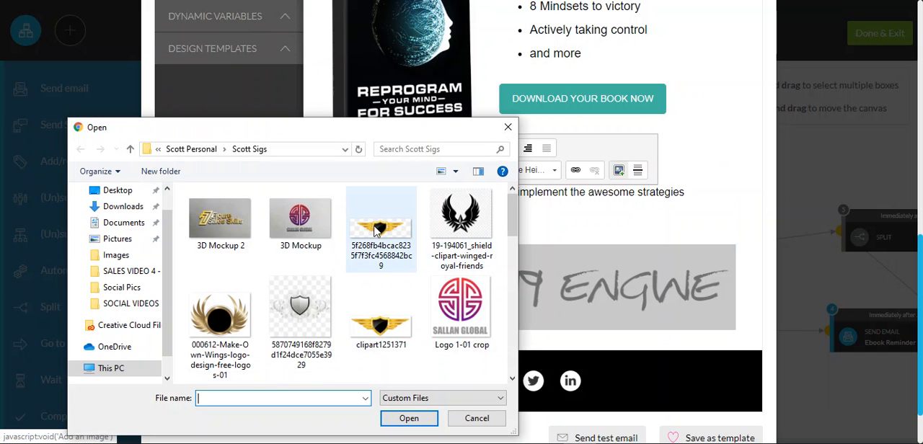
click(381, 305)
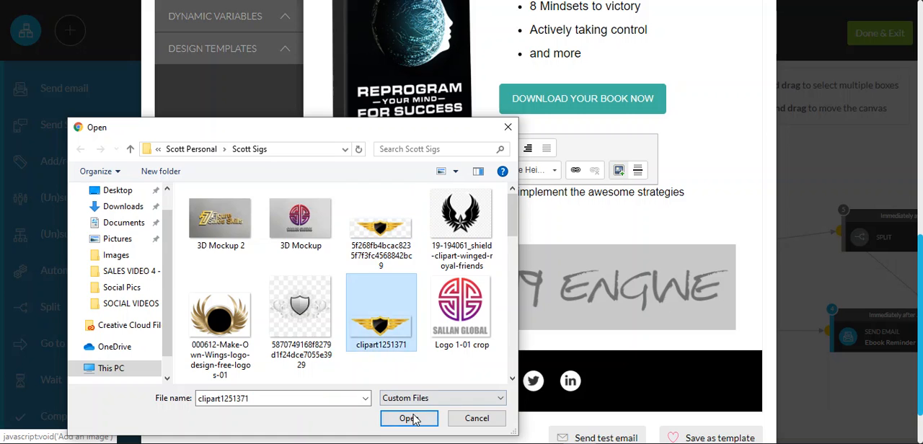
click(410, 418)
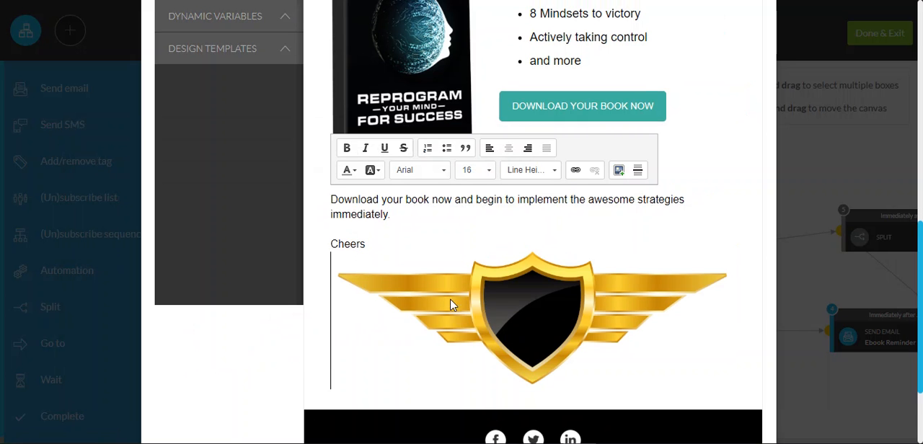
scroll(up, 3)
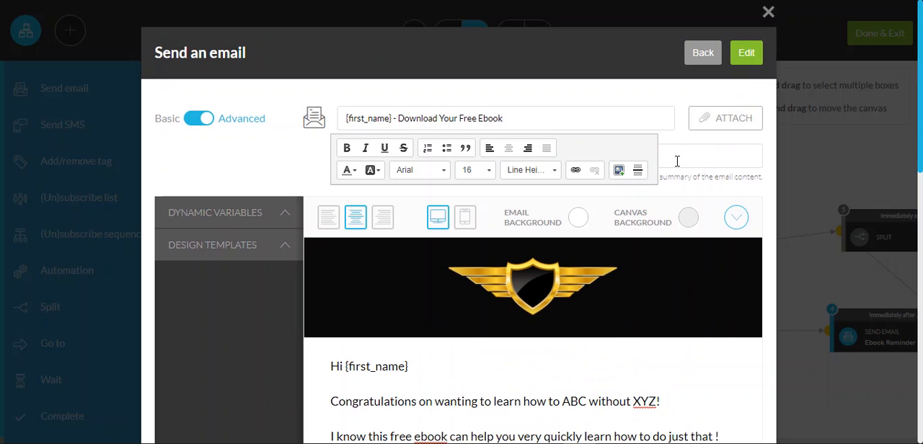
scroll(down, 3)
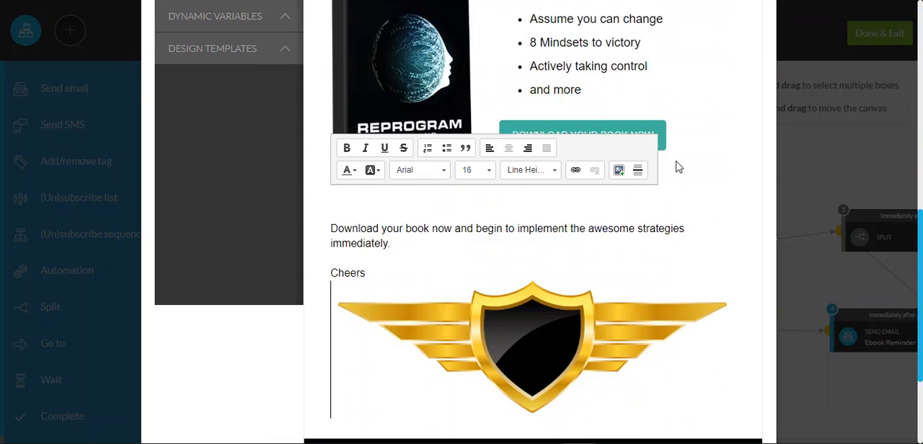
scroll(down, 3)
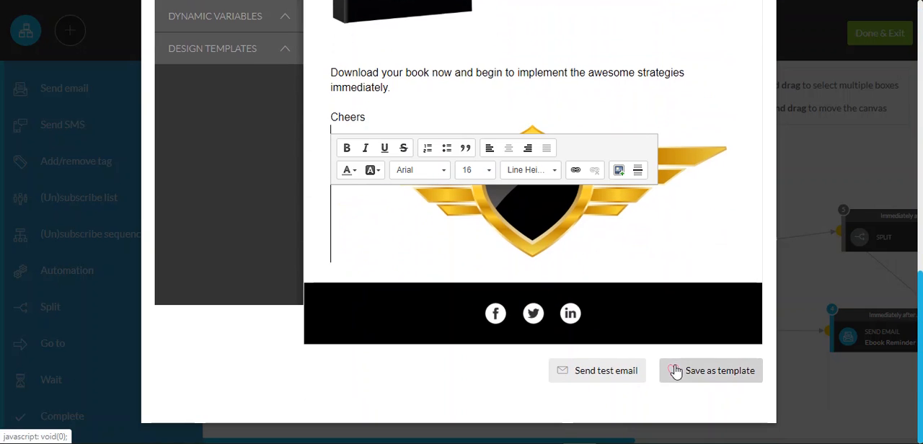
Save the ebook email as a reusable template and dismiss the saved confirmation
click(709, 369)
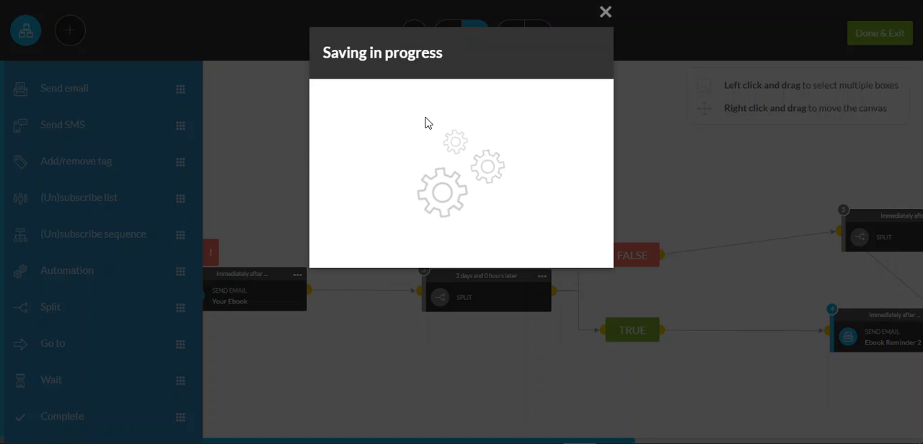
mouse_move(424, 147)
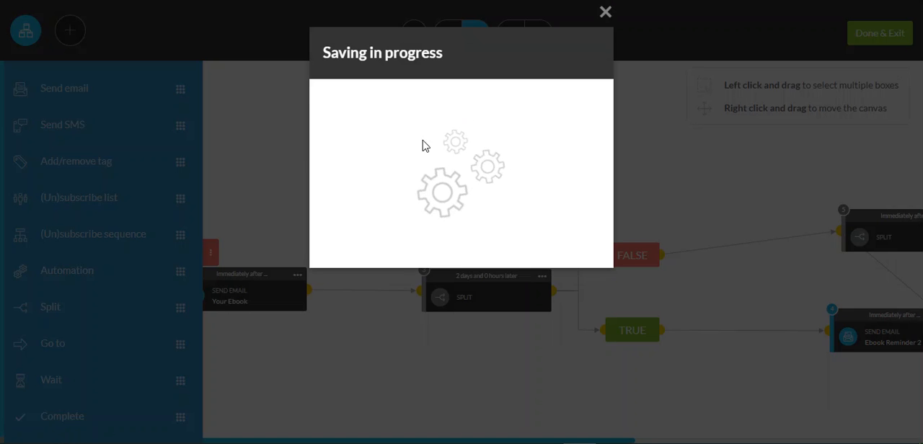
mouse_move(434, 115)
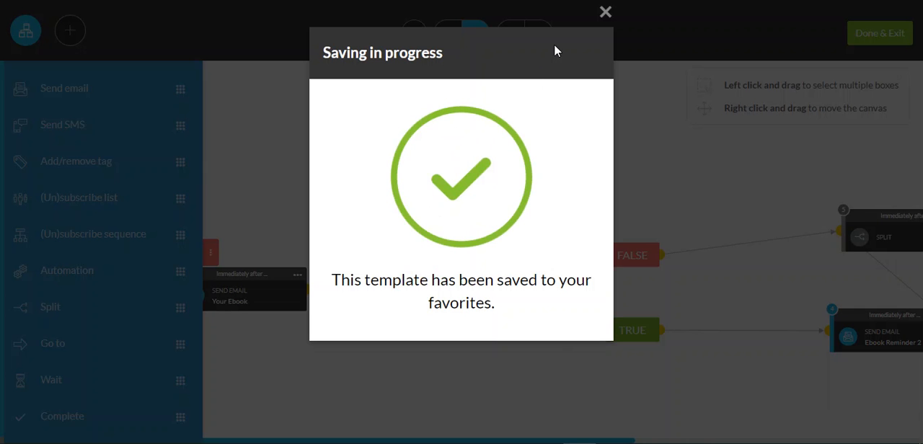
click(606, 12)
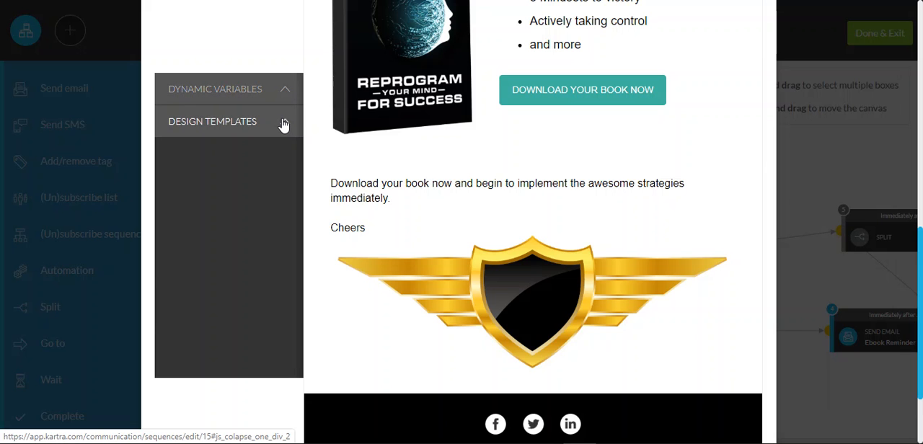
Browse My templates under Design Templates to find the saved ebook email, then leave the editor
click(212, 121)
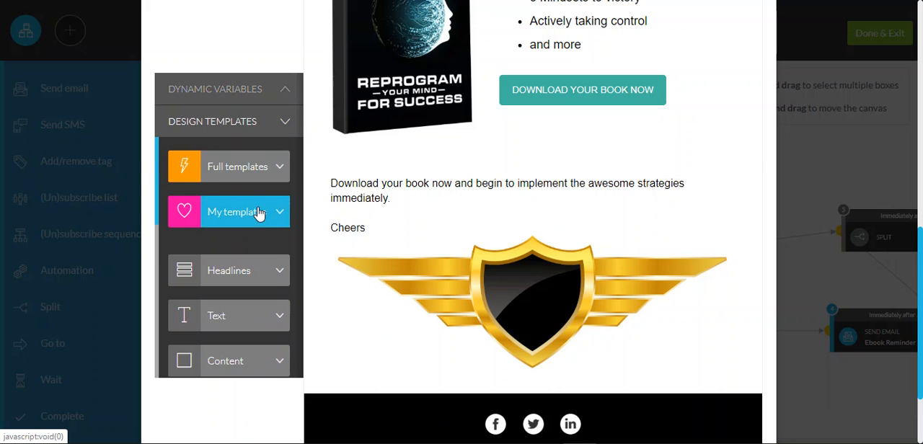
click(227, 211)
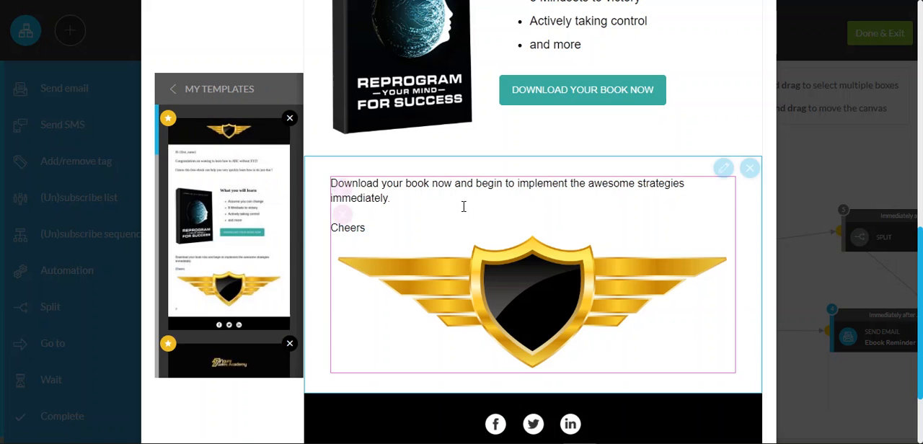
scroll(up, 3)
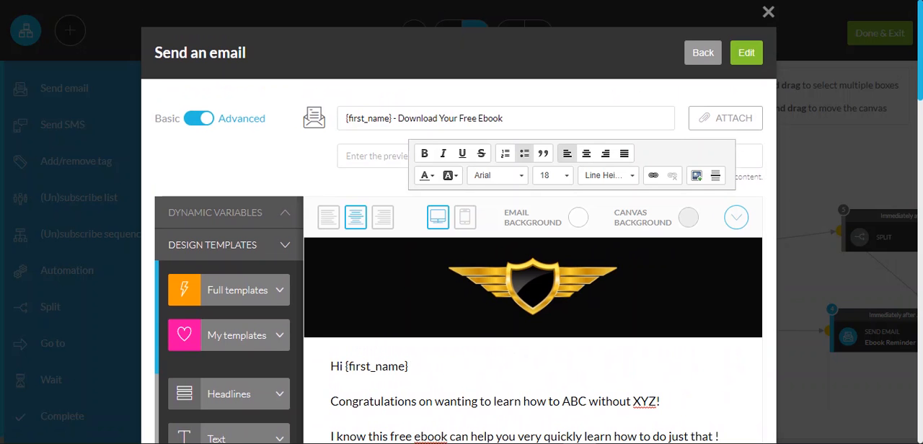
click(768, 11)
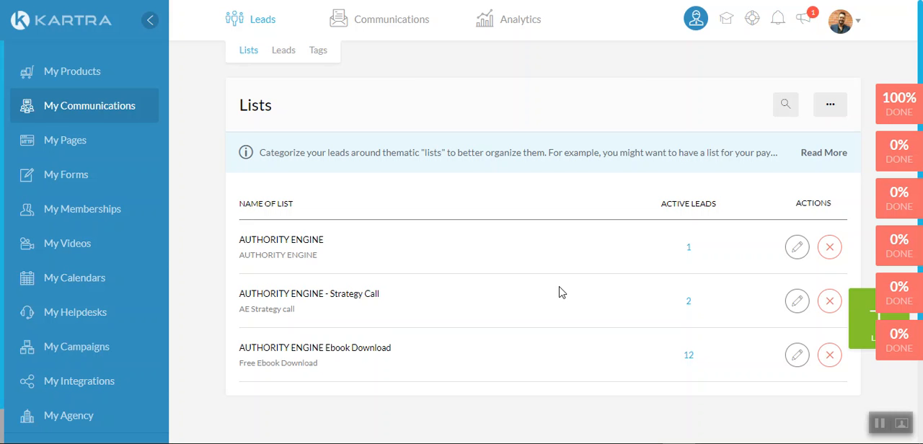
mouse_move(326, 291)
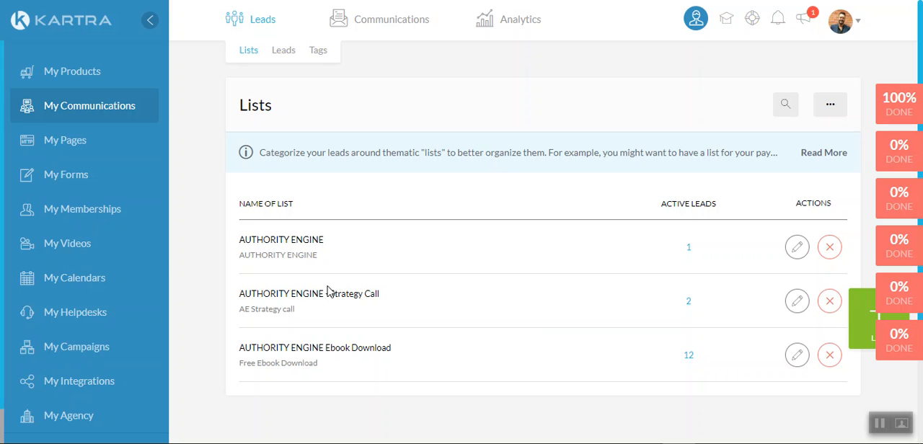
mouse_move(328, 348)
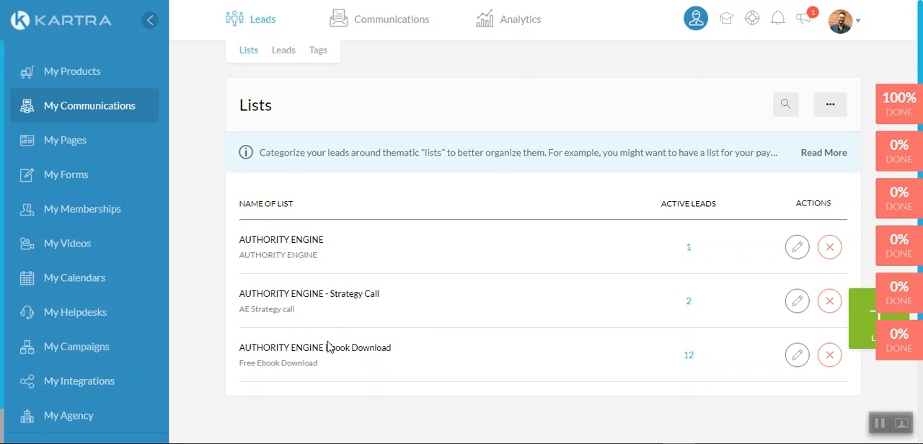
mouse_move(783, 319)
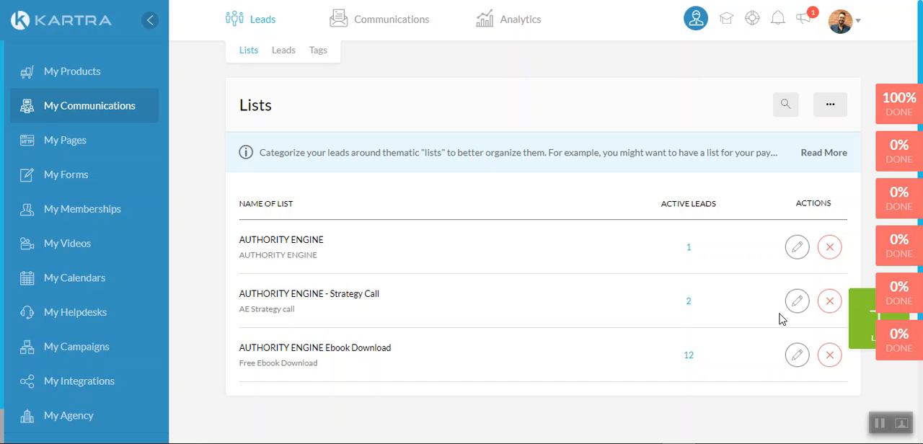
mouse_move(796, 247)
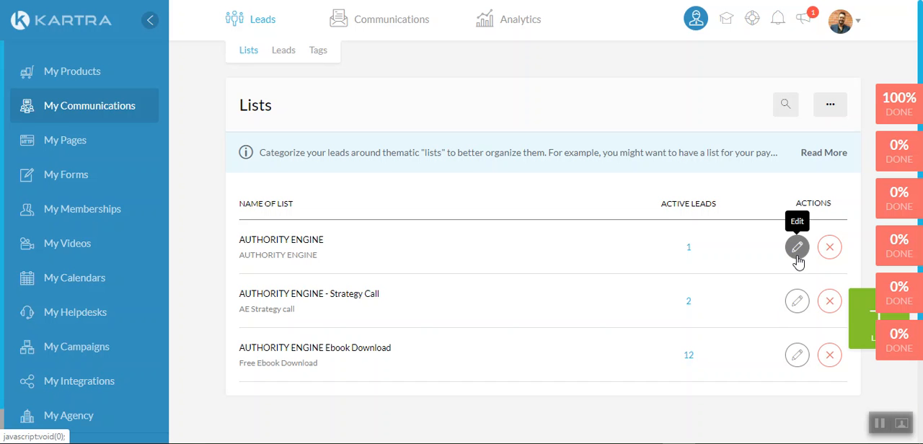
click(797, 247)
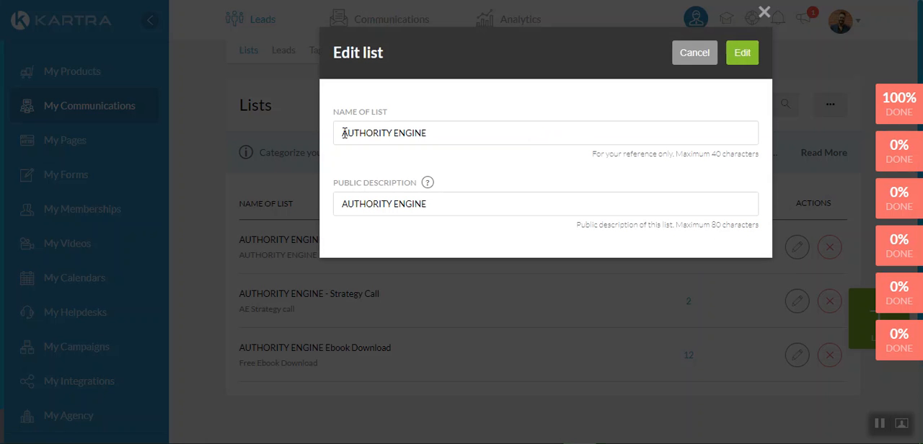
click(430, 132)
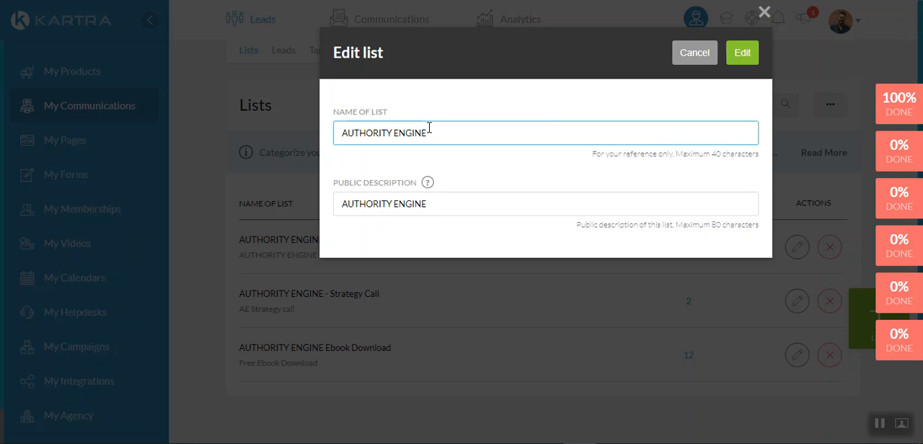
mouse_move(704, 72)
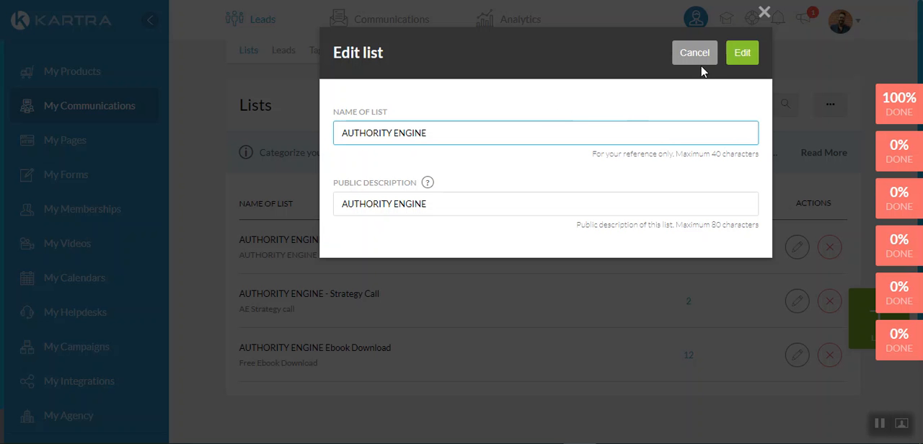
click(695, 52)
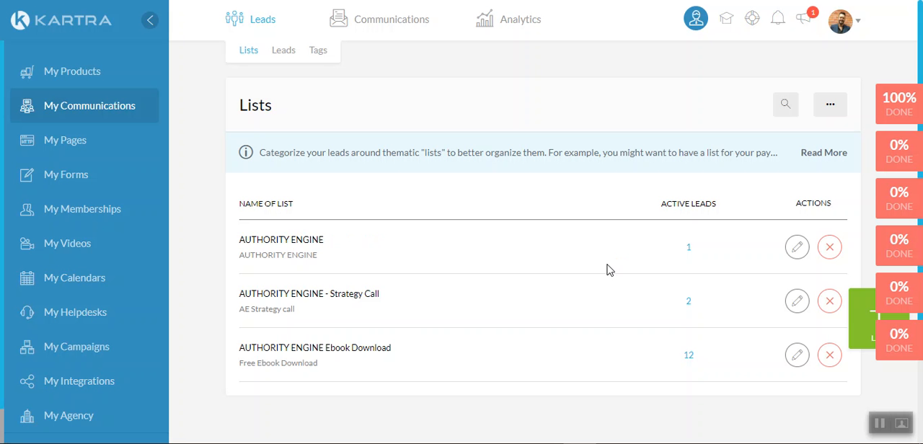
mouse_move(320, 334)
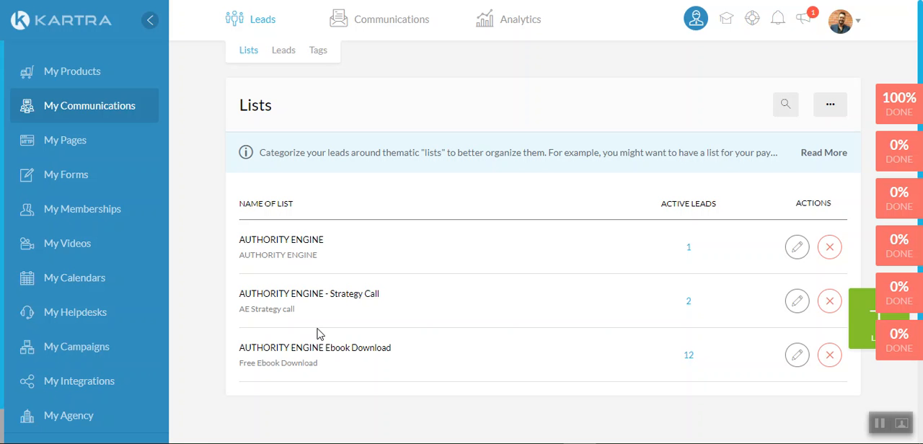
Show the Sequences page listing the Authority Engine email sequences
click(392, 19)
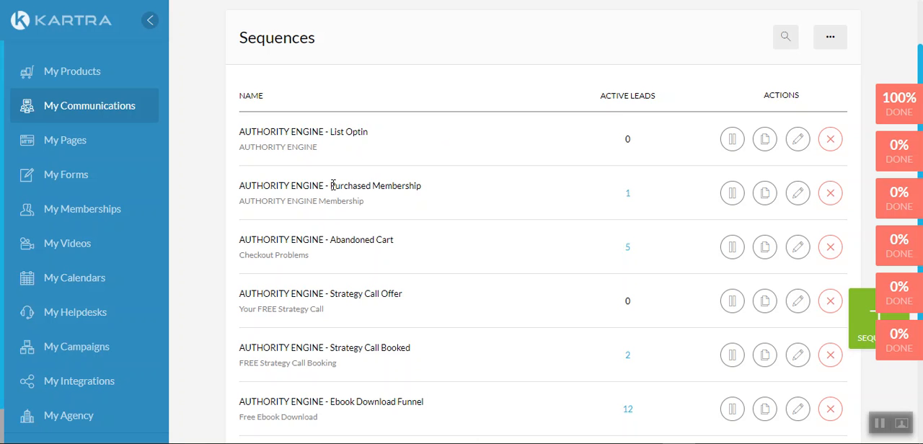
mouse_move(435, 196)
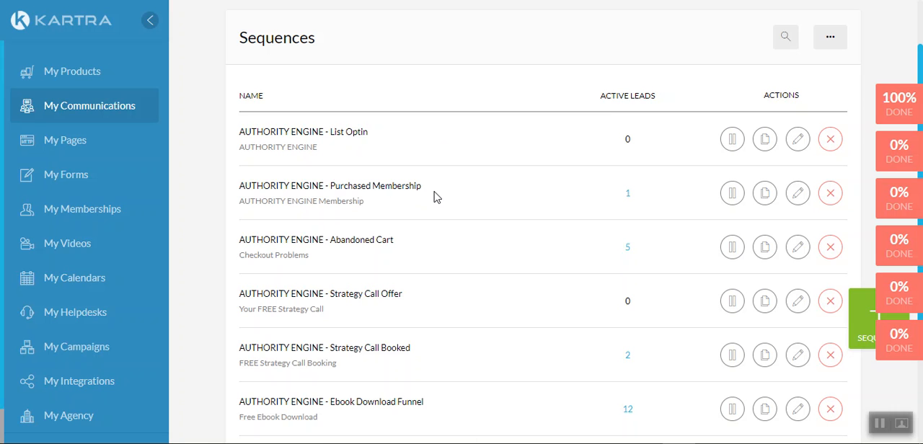
mouse_move(334, 239)
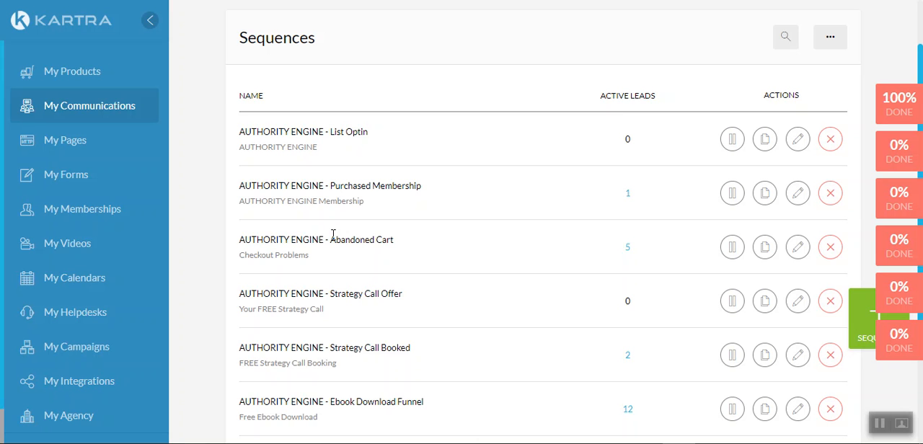
mouse_move(335, 281)
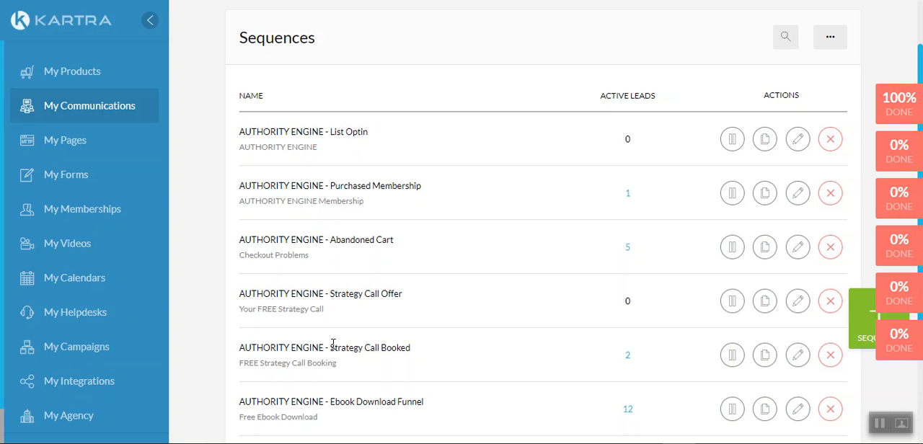
mouse_move(331, 412)
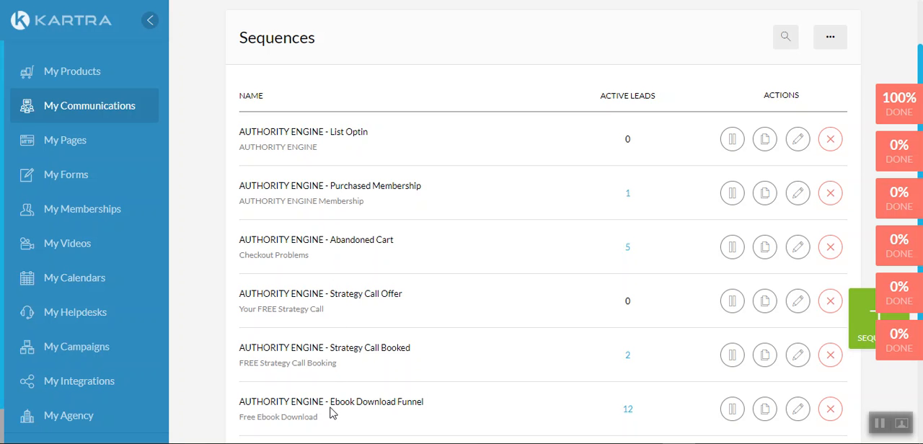
mouse_move(332, 409)
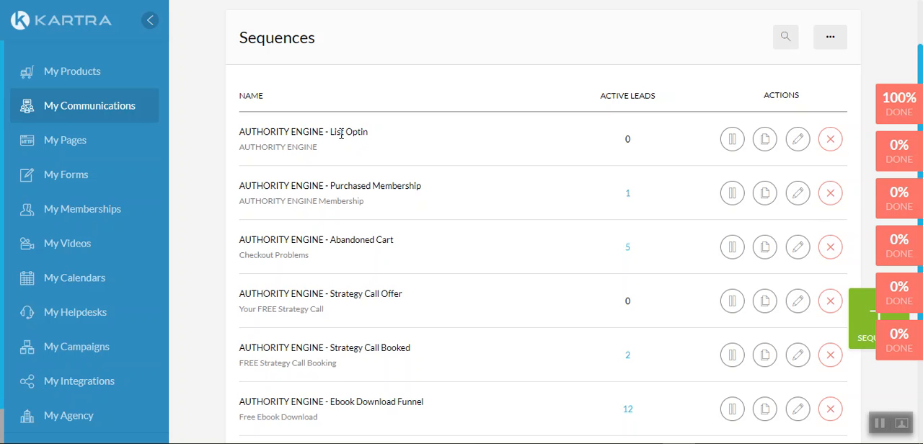
mouse_move(798, 139)
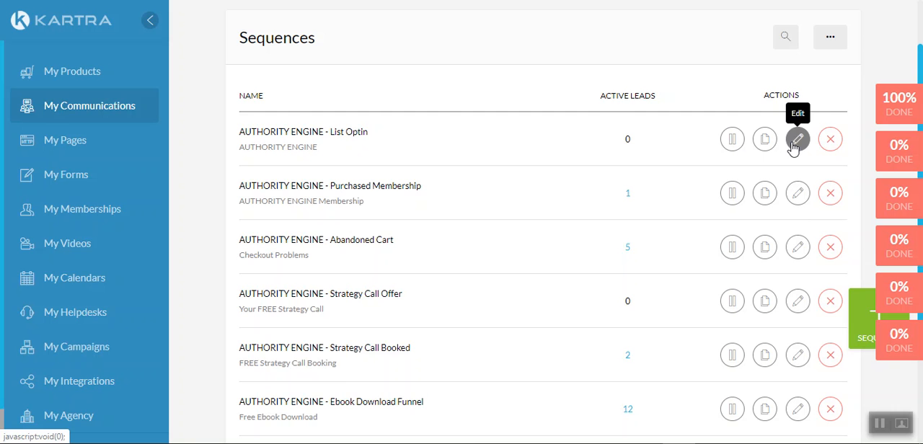
Open the List Optin sequence for editing via its Edit sequence dialog
click(797, 139)
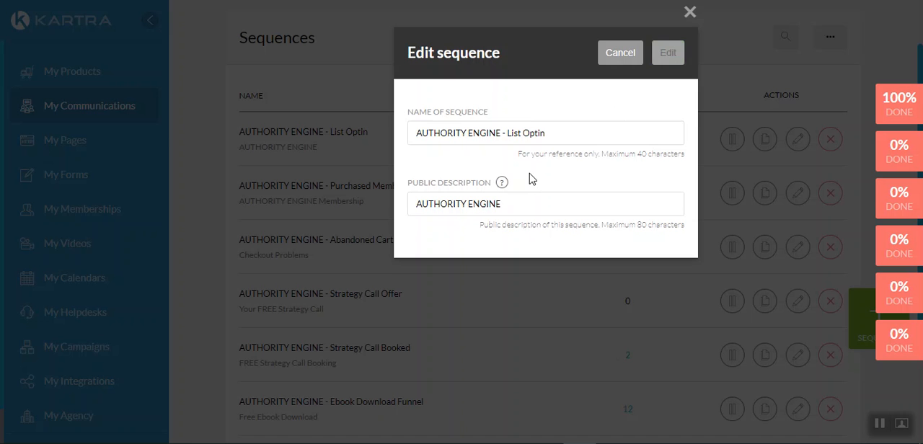
click(666, 52)
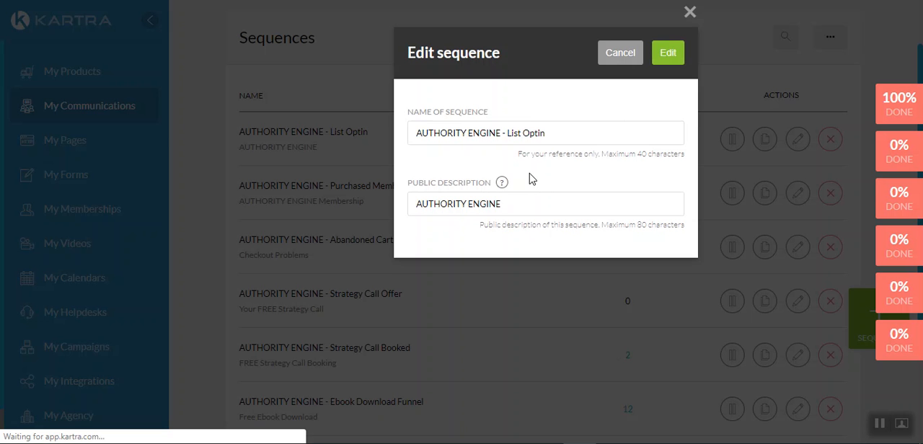
click(666, 52)
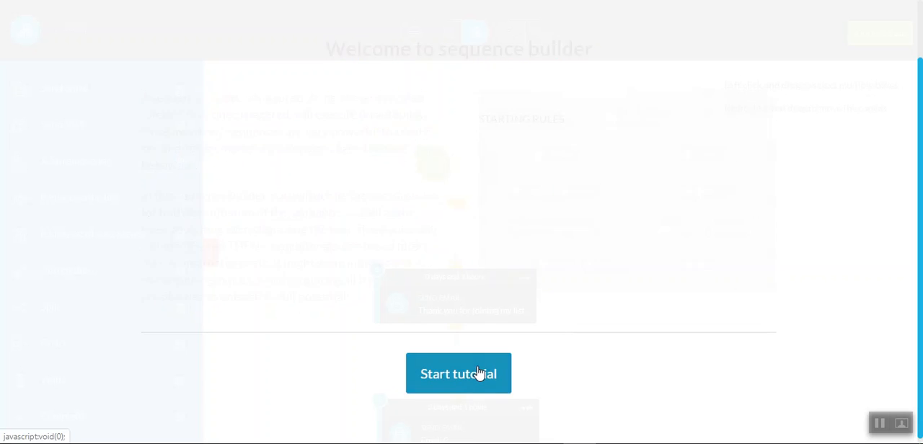
Go through every page of the sequence builder tutorial and enter the List Optin canvas
click(458, 373)
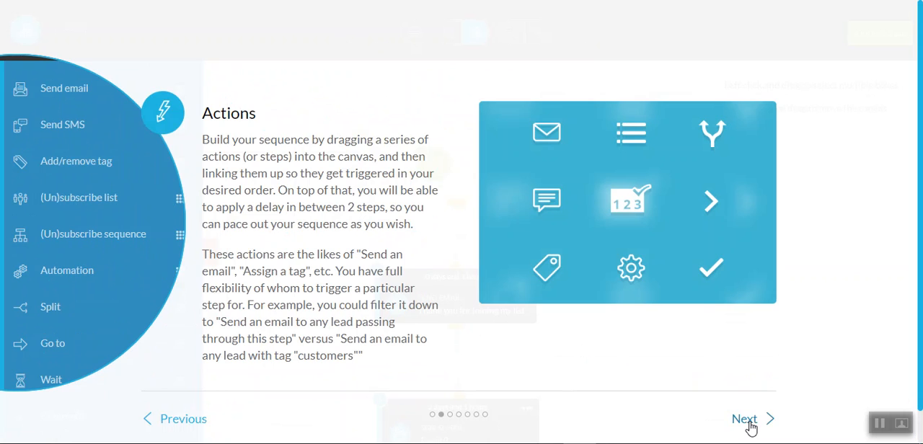
click(747, 418)
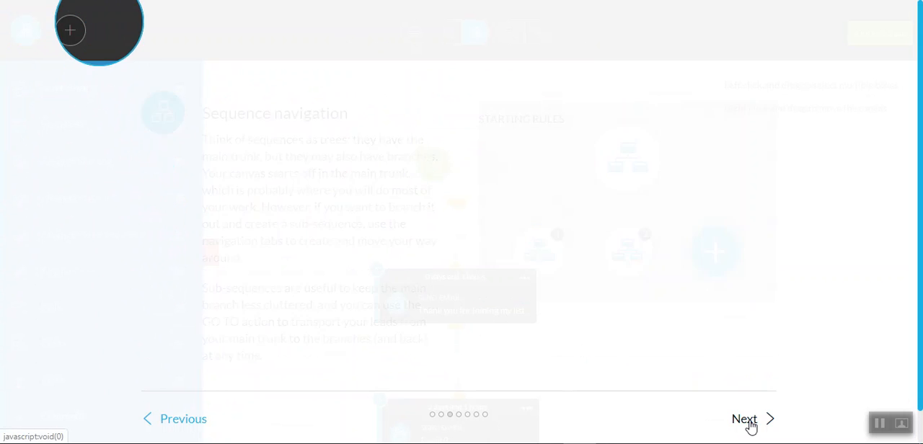
click(744, 418)
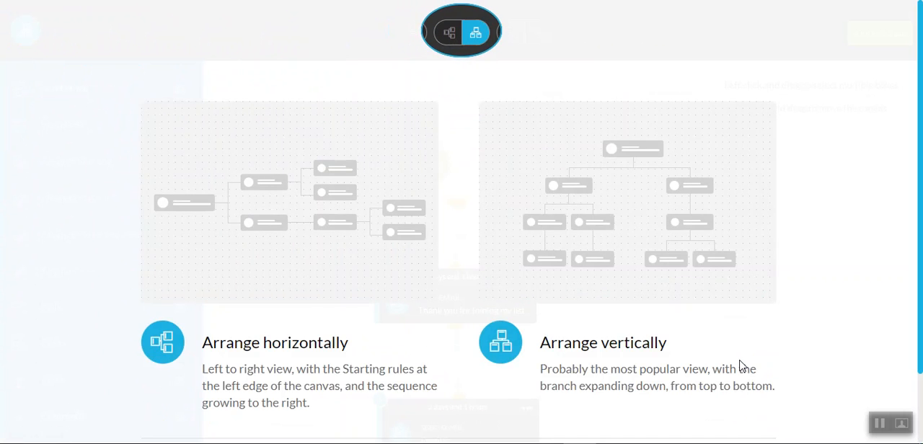
click(747, 358)
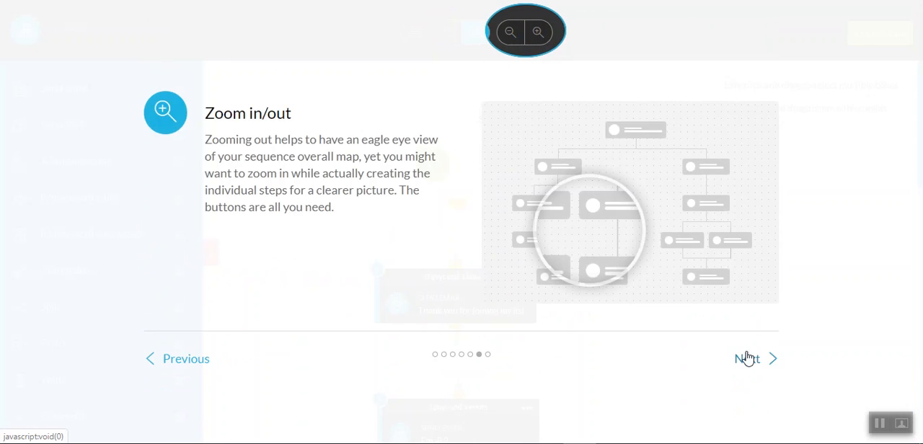
click(747, 357)
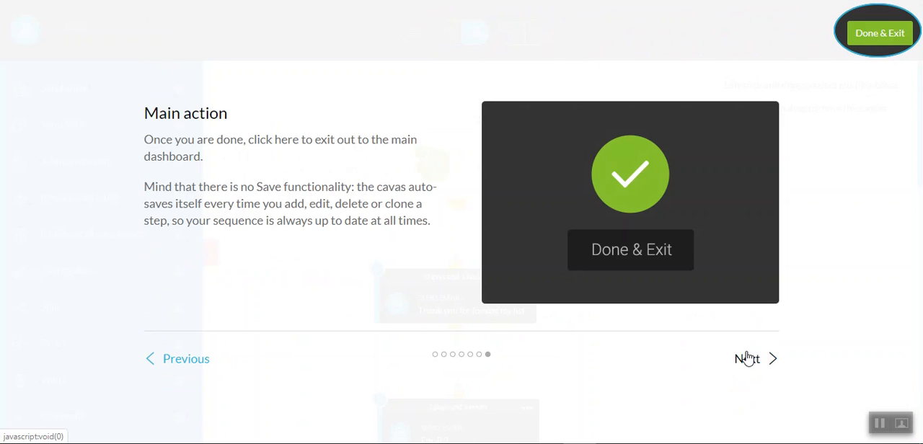
click(747, 358)
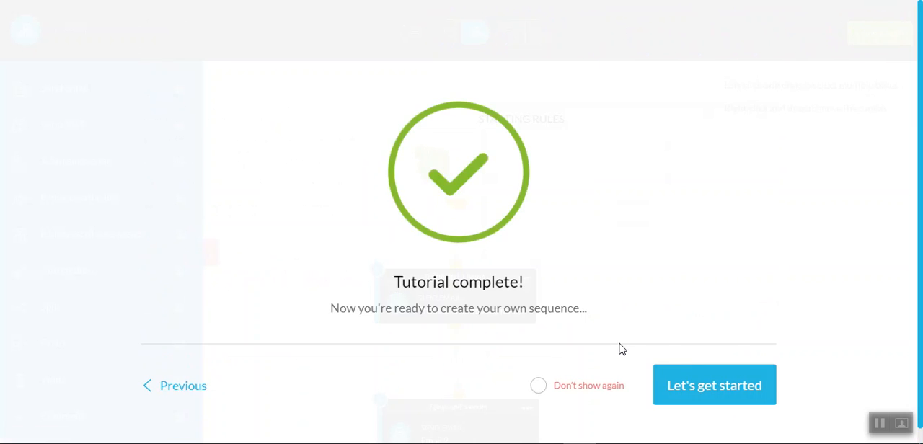
mouse_move(714, 385)
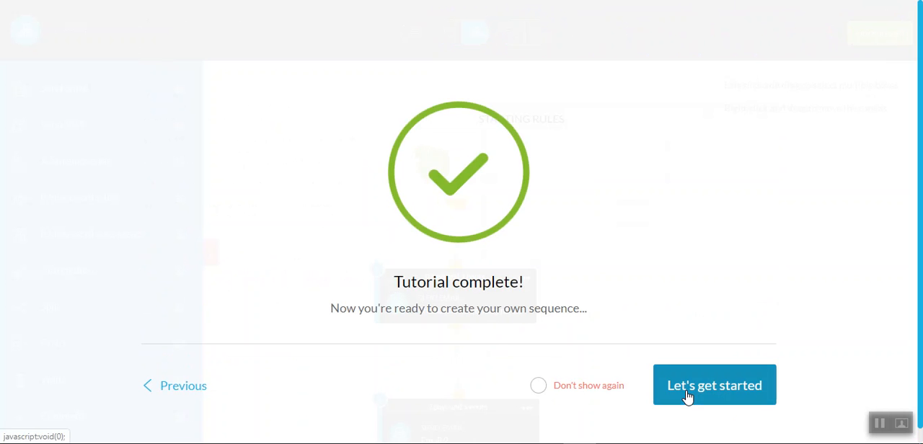
click(714, 385)
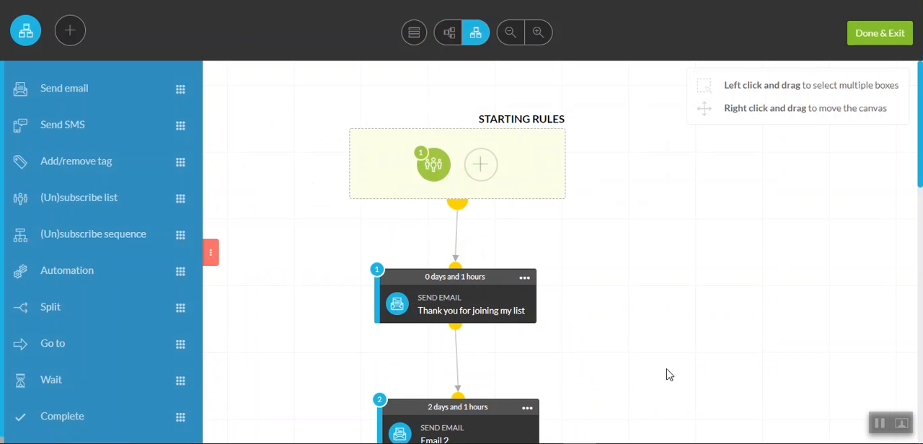
Scan the List Optin canvas and edit its first email step, Thank you for joining my list
scroll(down, 3)
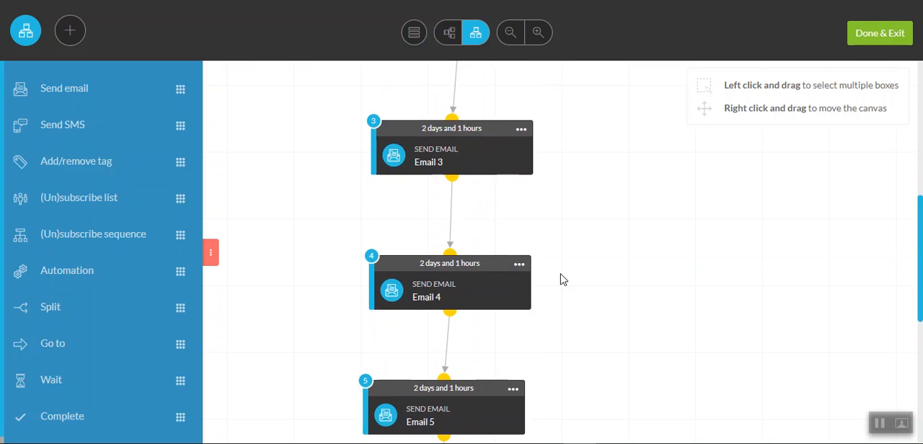
scroll(down, 3)
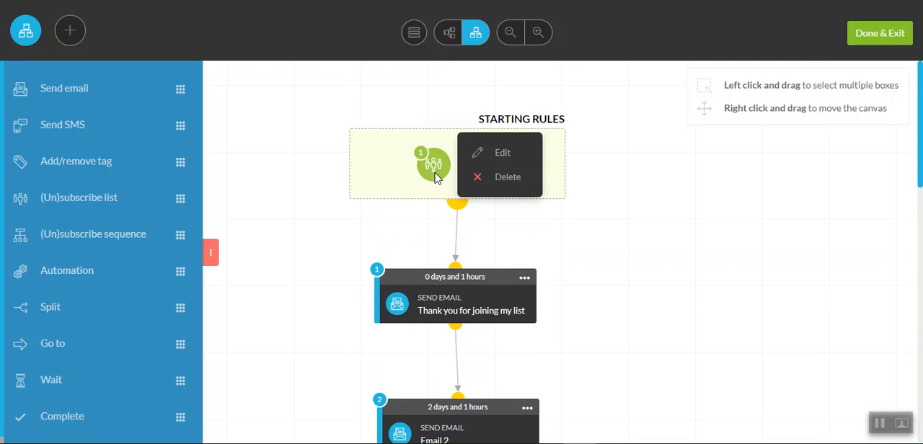
click(525, 277)
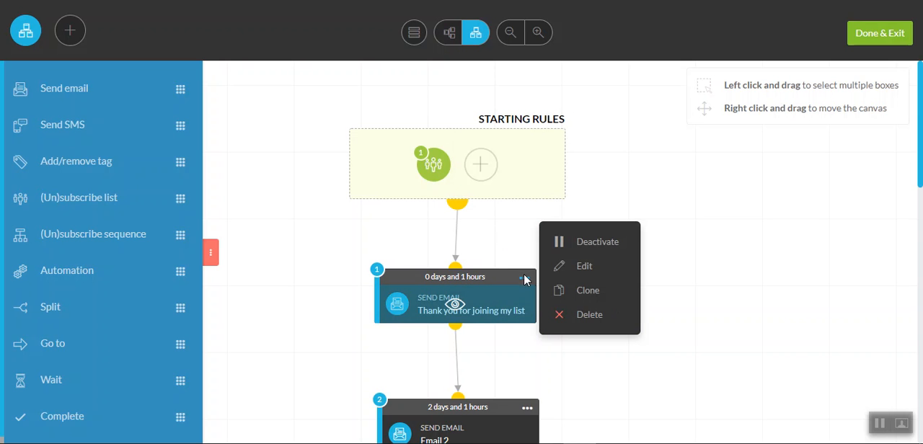
mouse_move(542, 280)
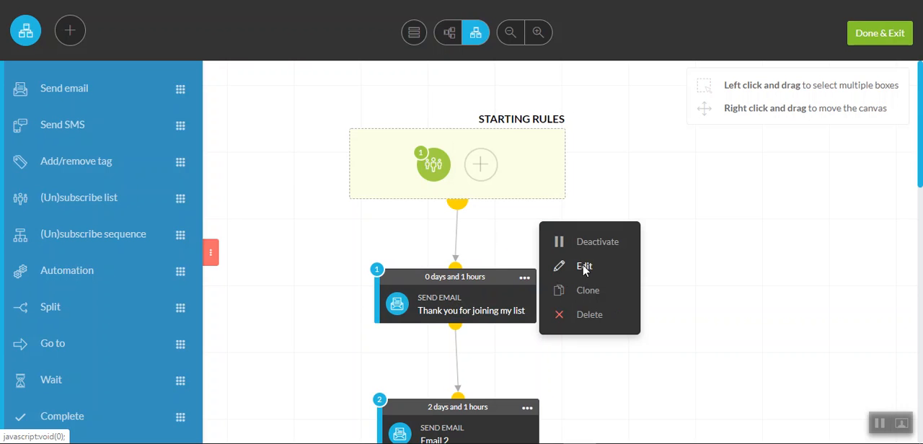
click(584, 265)
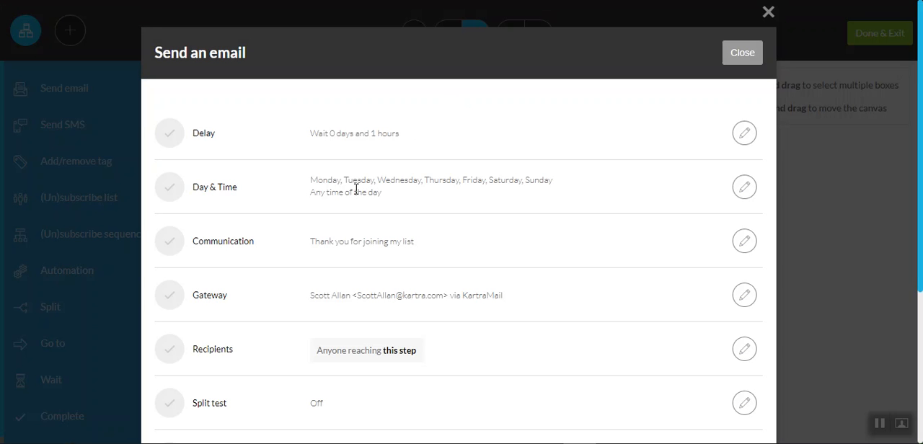
mouse_move(320, 291)
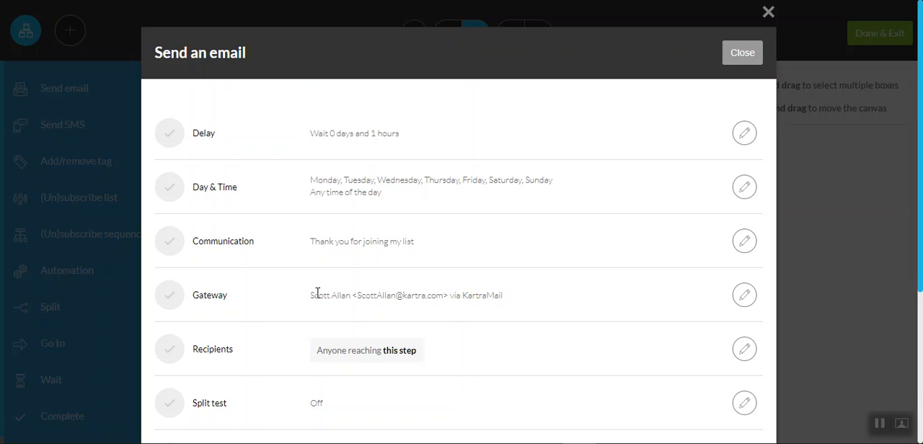
Select the sender gateway details and scroll to the Email content and Automation rules
triple_click(406, 294)
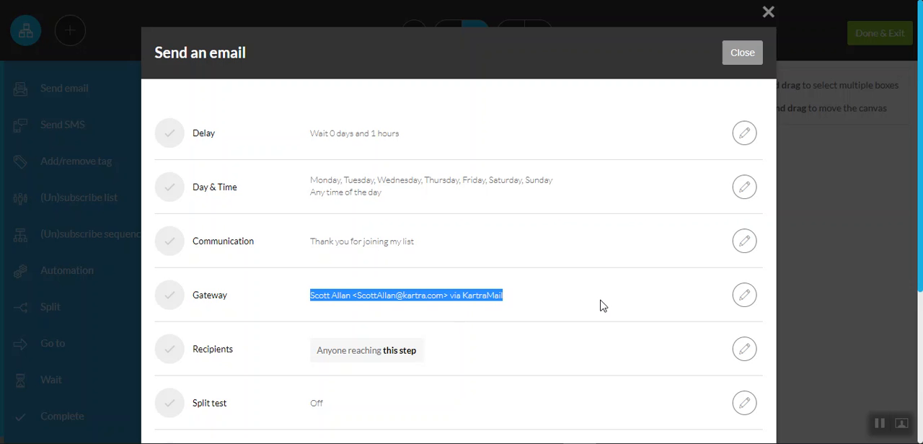
mouse_move(744, 295)
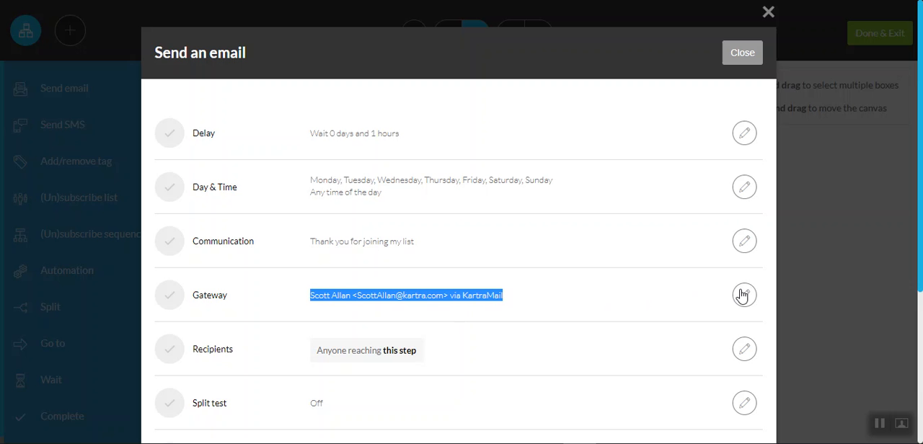
mouse_move(618, 297)
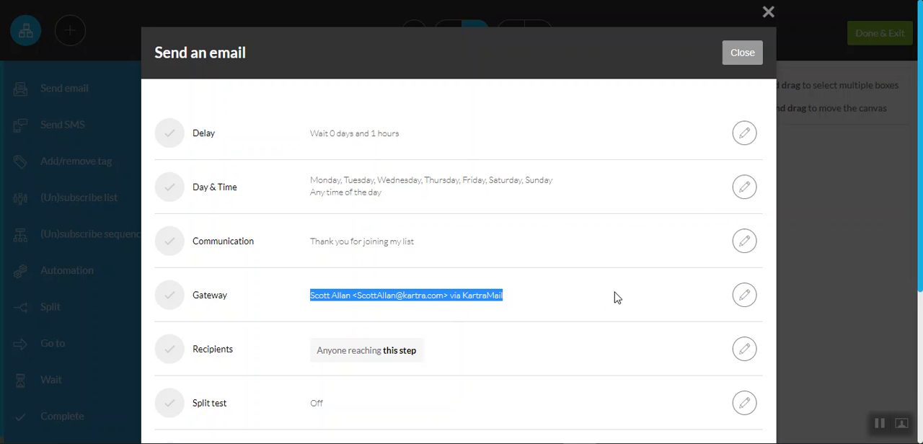
mouse_move(584, 300)
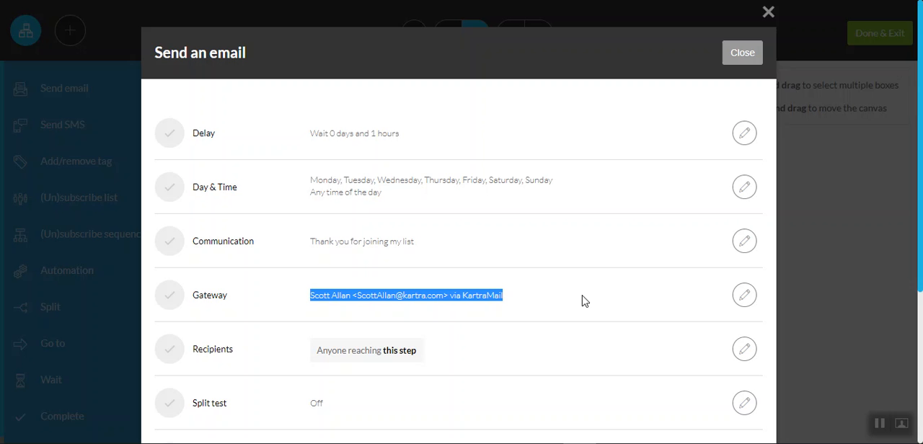
mouse_move(398, 295)
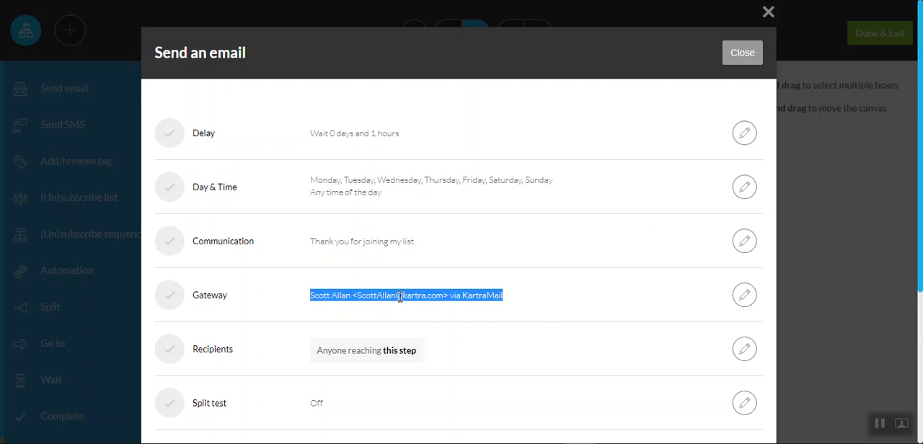
scroll(down, 3)
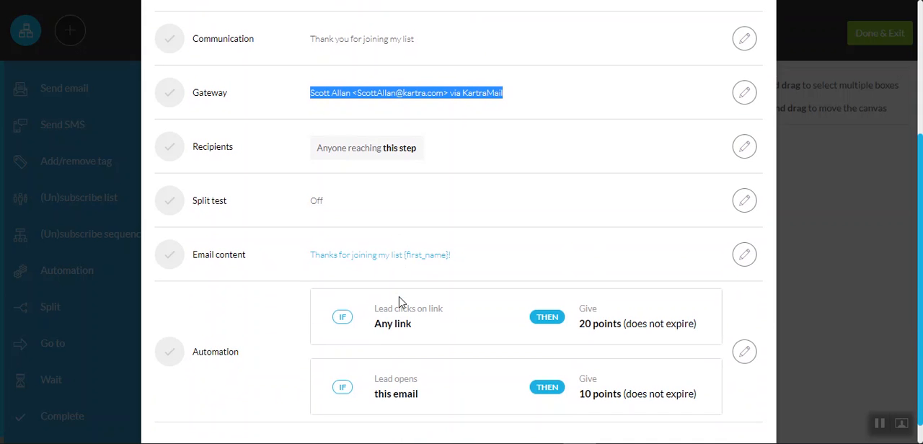
mouse_move(236, 322)
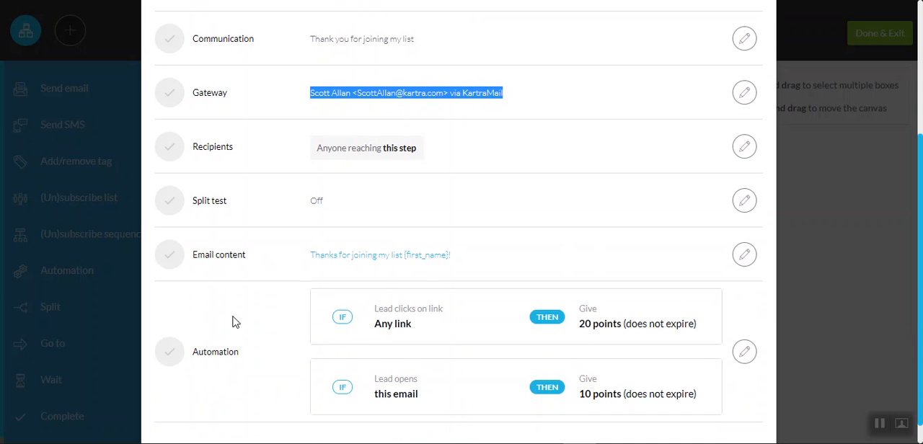
mouse_move(435, 349)
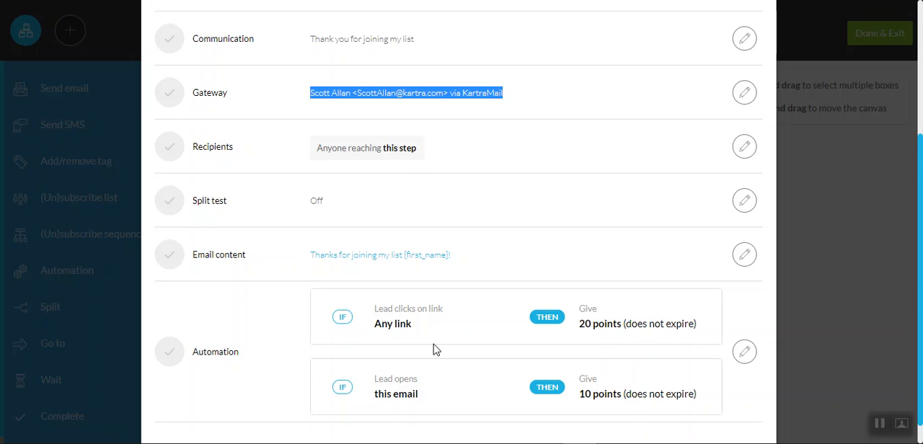
mouse_move(396, 307)
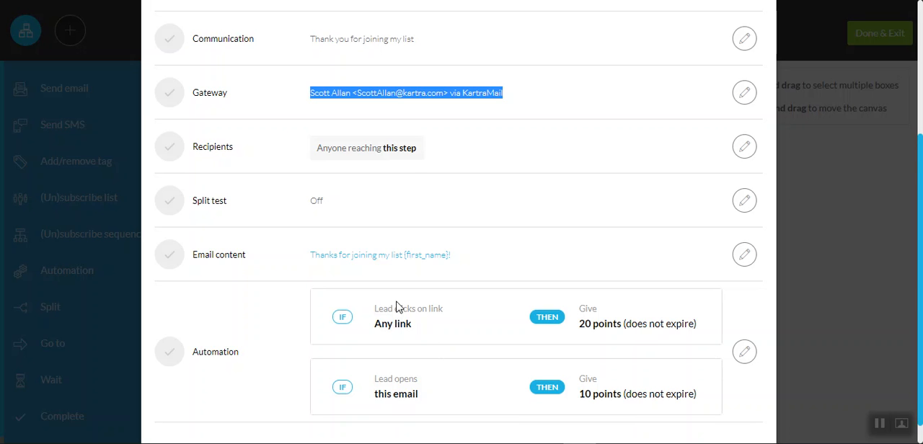
mouse_move(377, 320)
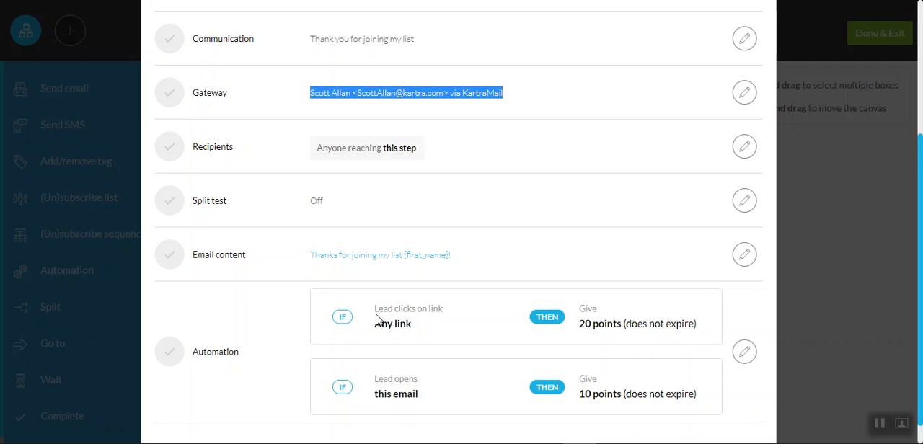
mouse_move(378, 322)
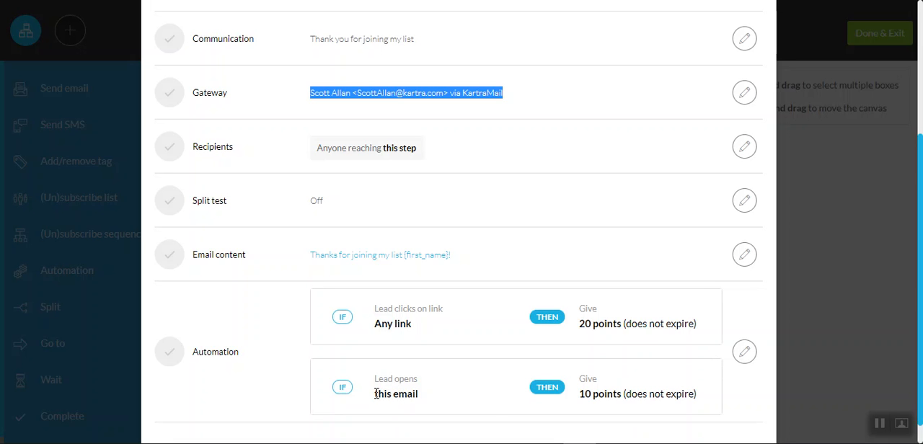
mouse_move(617, 388)
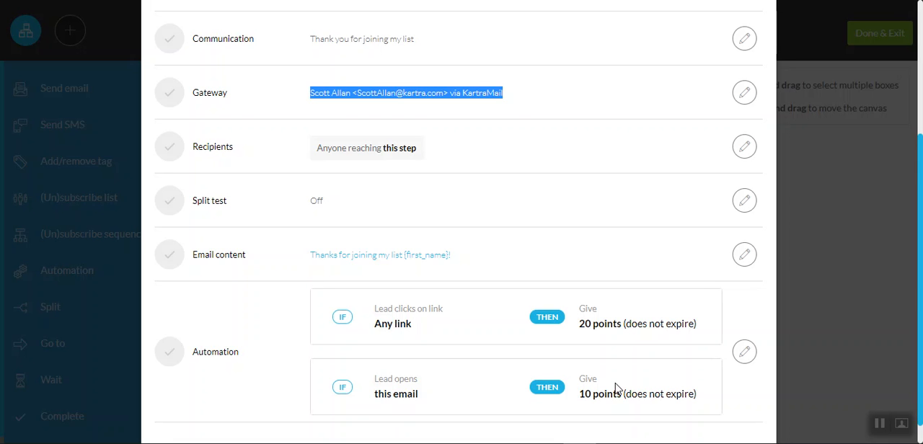
mouse_move(690, 291)
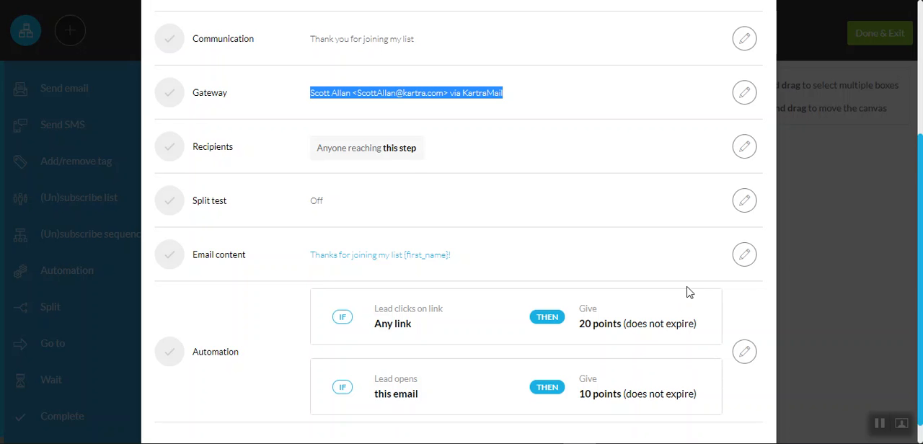
mouse_move(363, 260)
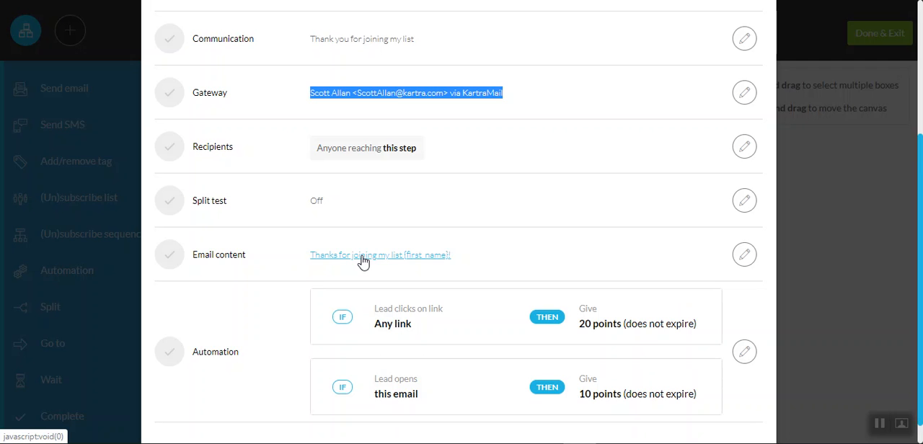
mouse_move(344, 266)
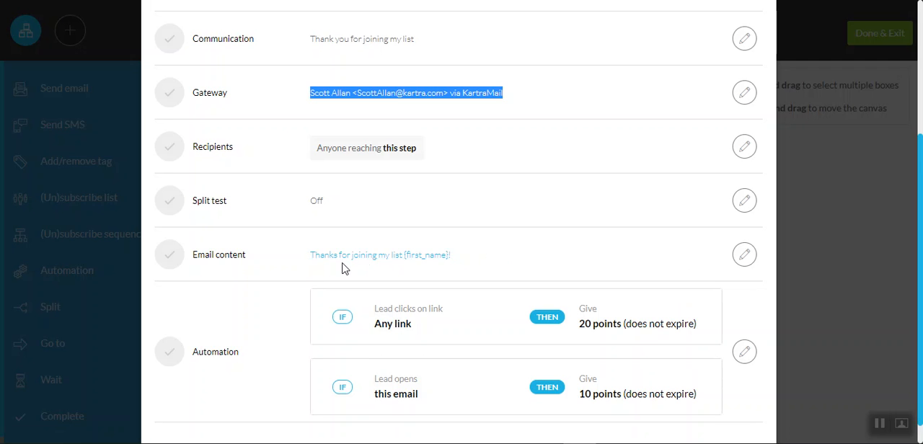
mouse_move(401, 270)
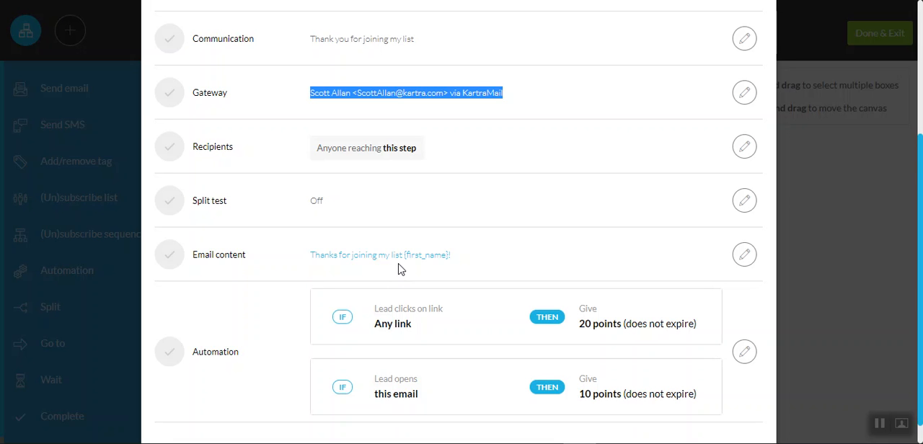
mouse_move(416, 270)
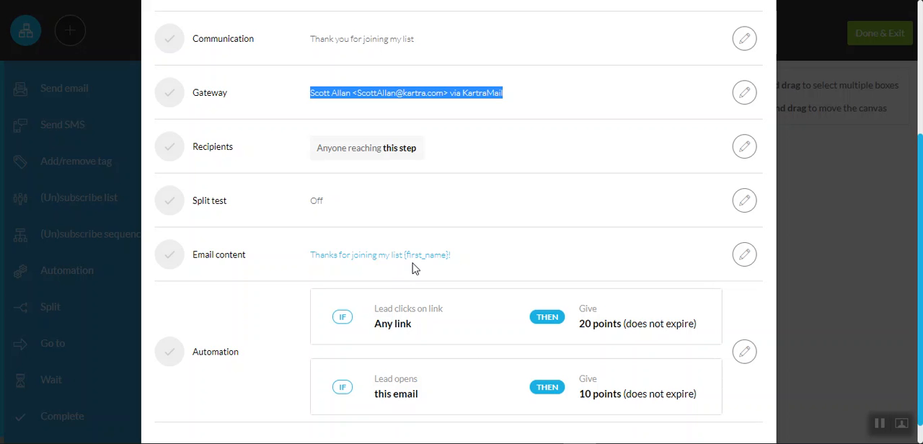
mouse_move(776, 239)
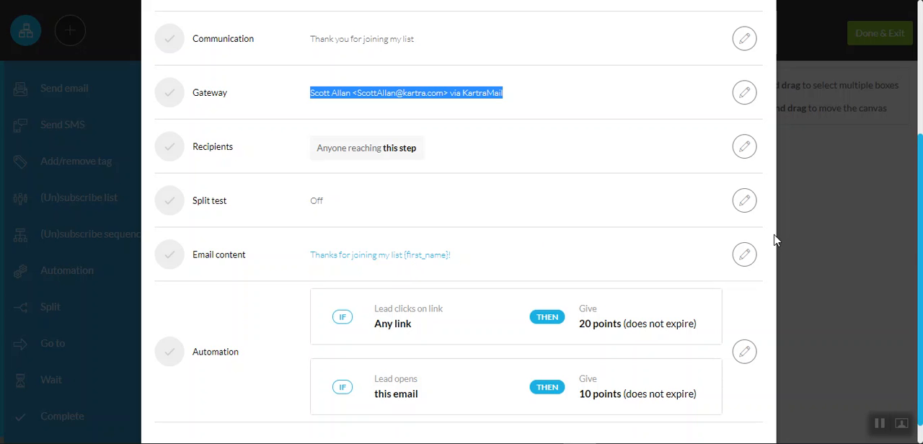
mouse_move(744, 253)
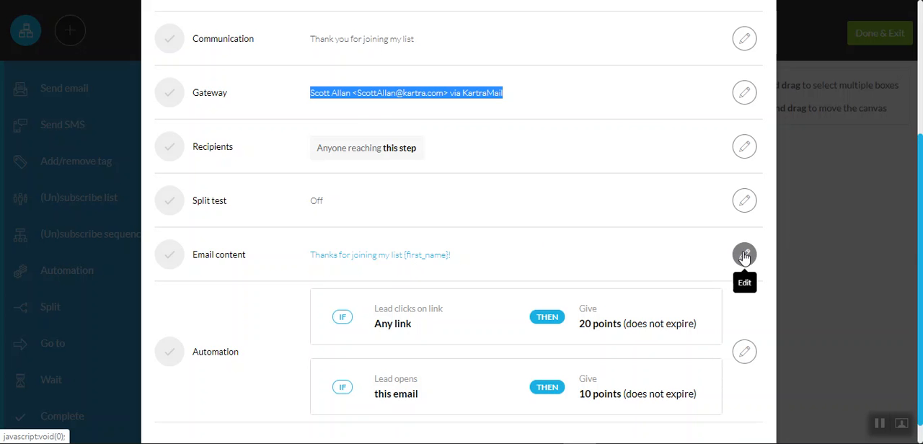
Open the 'Thank you for joining my list' email content in the editor
click(744, 254)
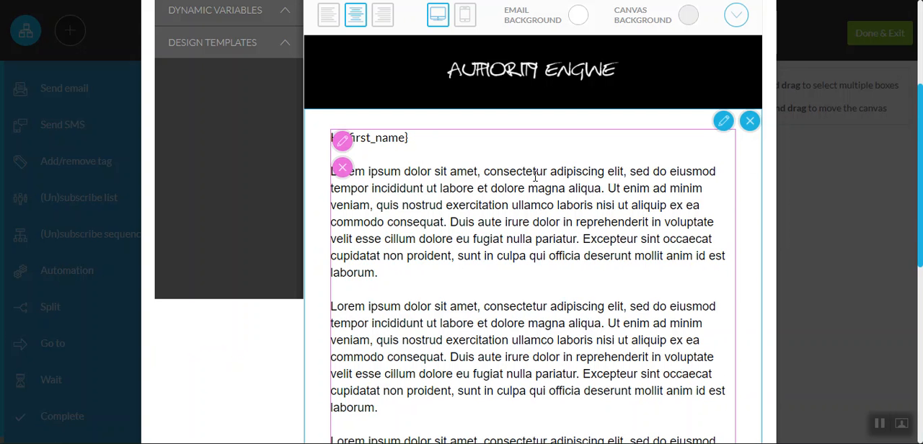
Inspect the email's header banner and text blocks, then return to the List Optin sequence canvas
scroll(down, 3)
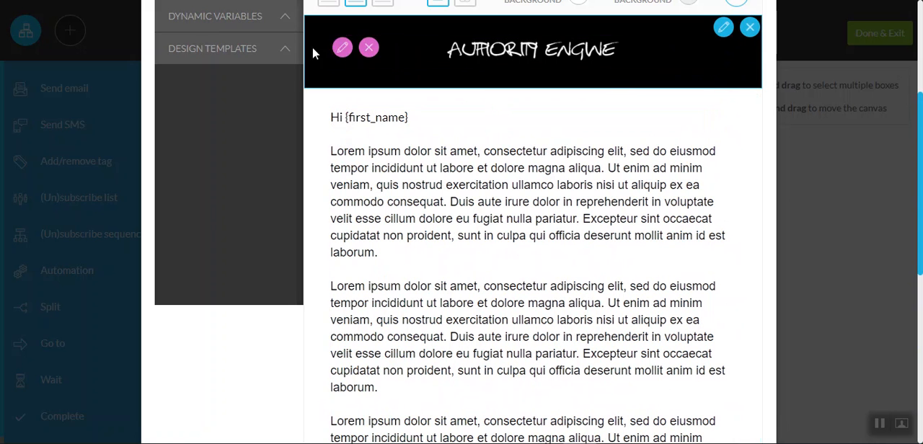
click(531, 51)
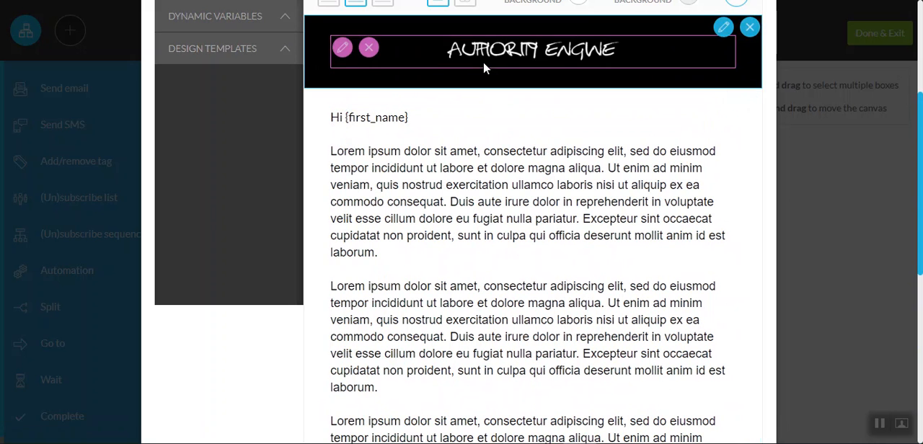
scroll(up, 3)
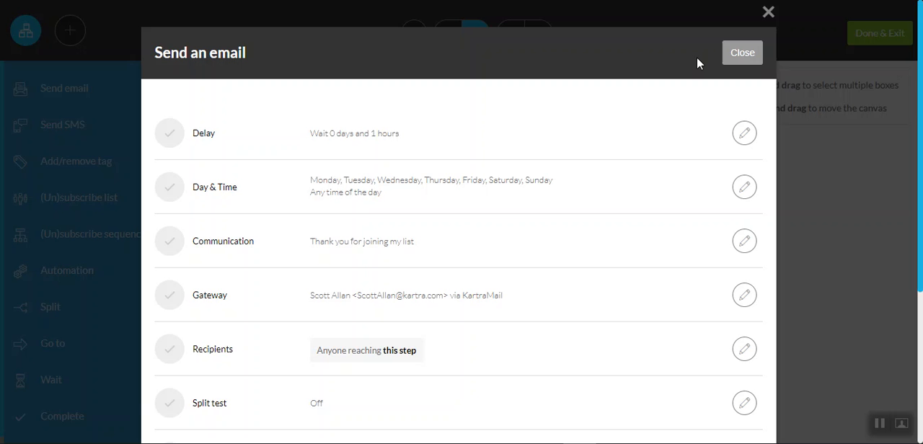
mouse_move(616, 167)
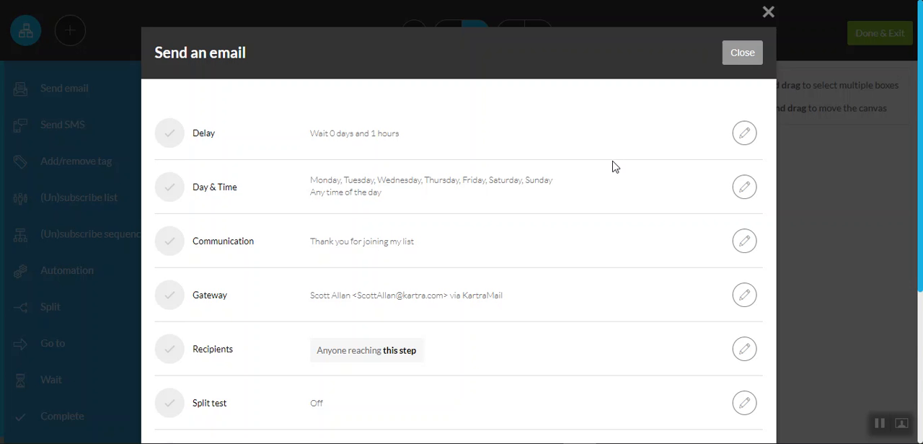
scroll(down, 3)
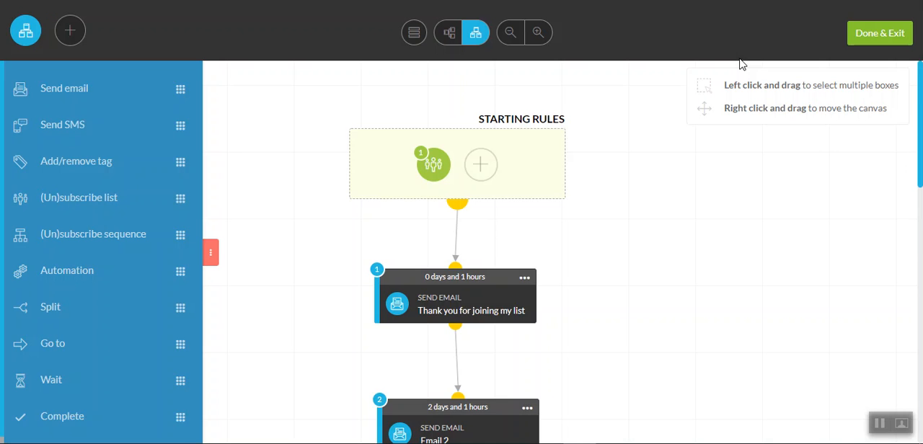
Dismiss the Email 2 step options and move the canvas down to the branching Ebook steps
click(525, 205)
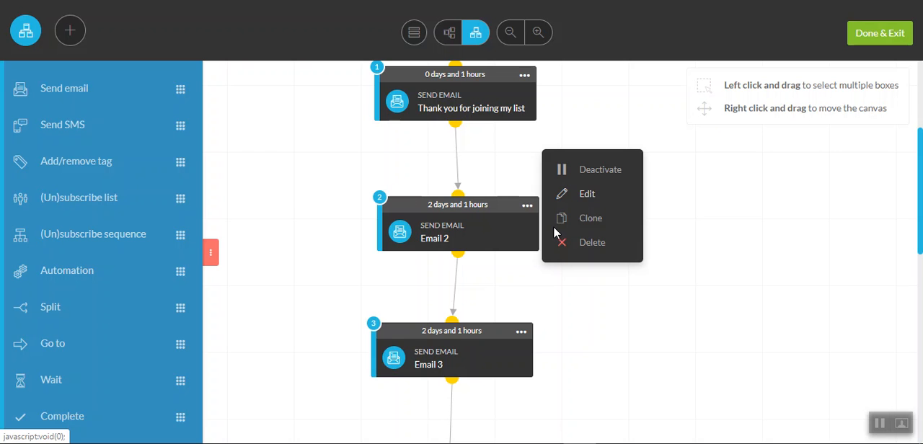
click(454, 74)
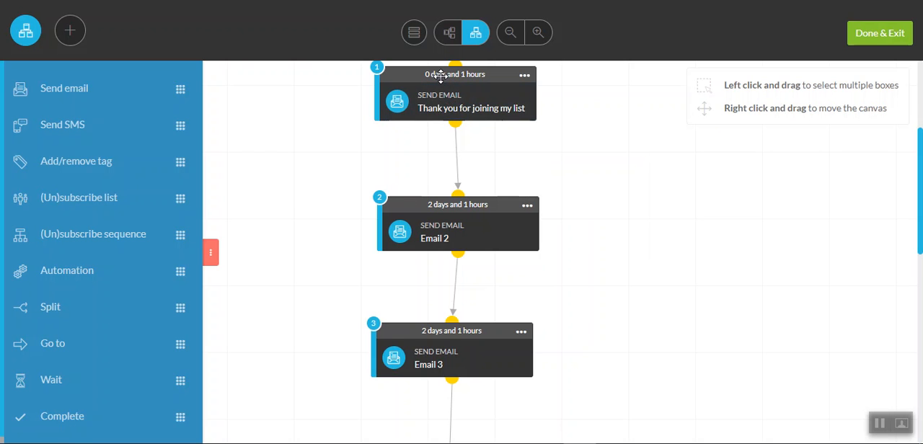
mouse_move(476, 143)
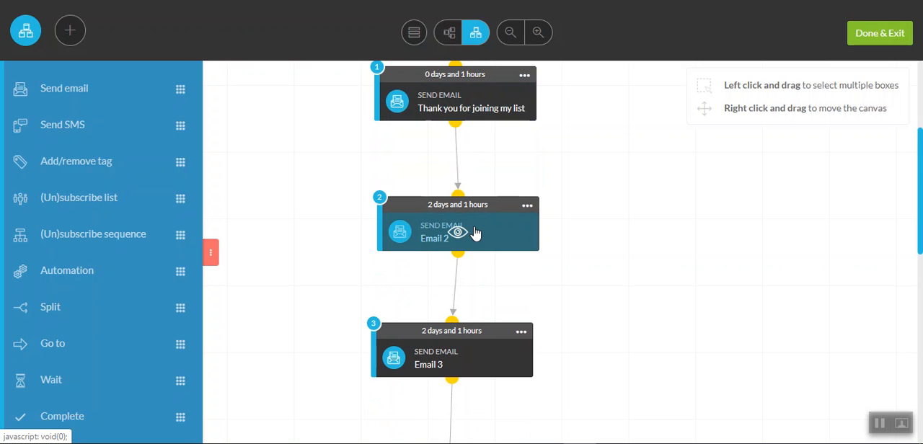
scroll(down, 3)
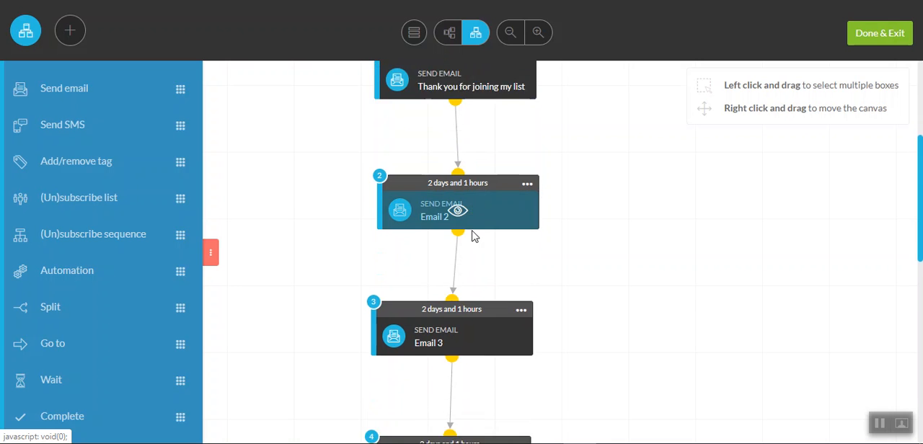
scroll(down, 3)
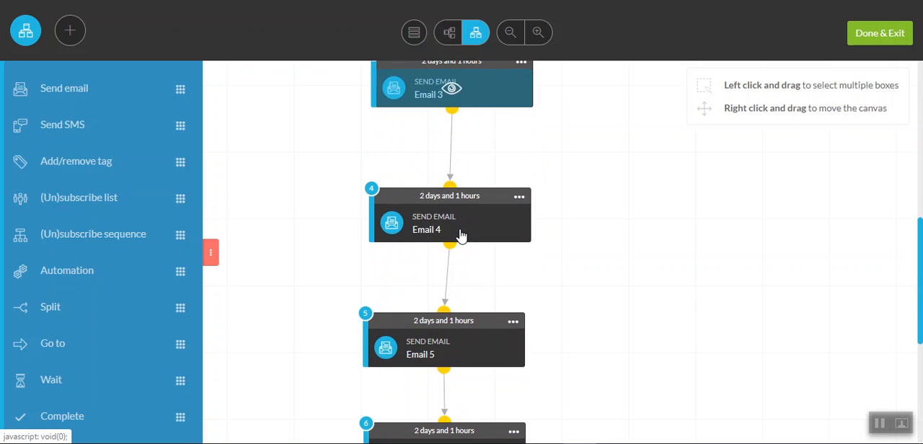
scroll(down, 3)
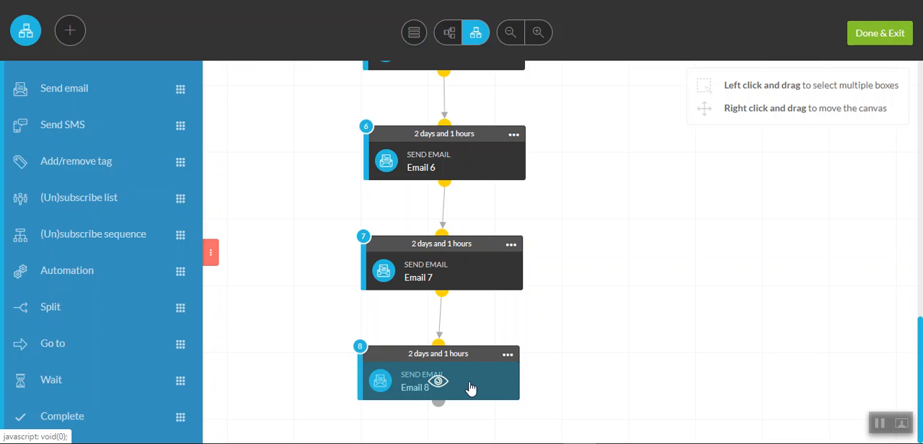
mouse_move(877, 17)
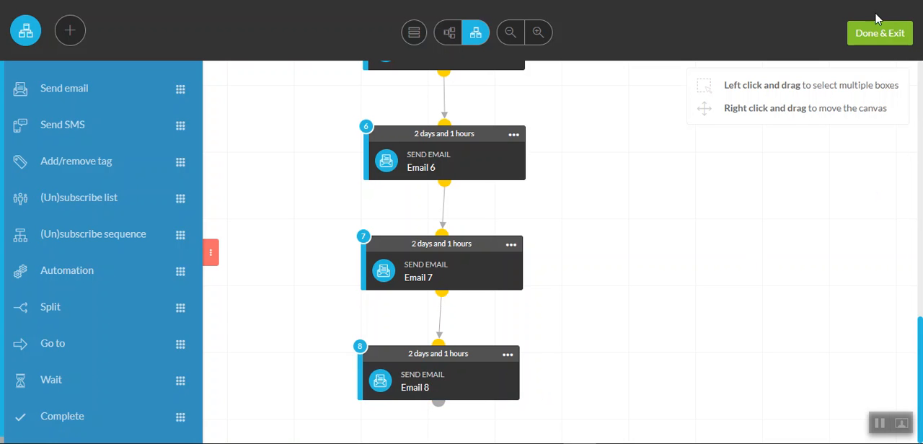
click(880, 31)
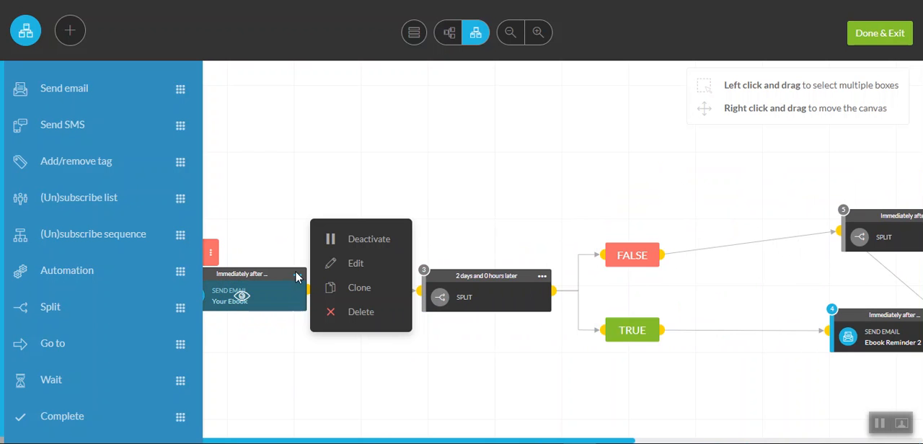
Choose Edit on the Ebook Reminder 2 step to open its settings
click(253, 296)
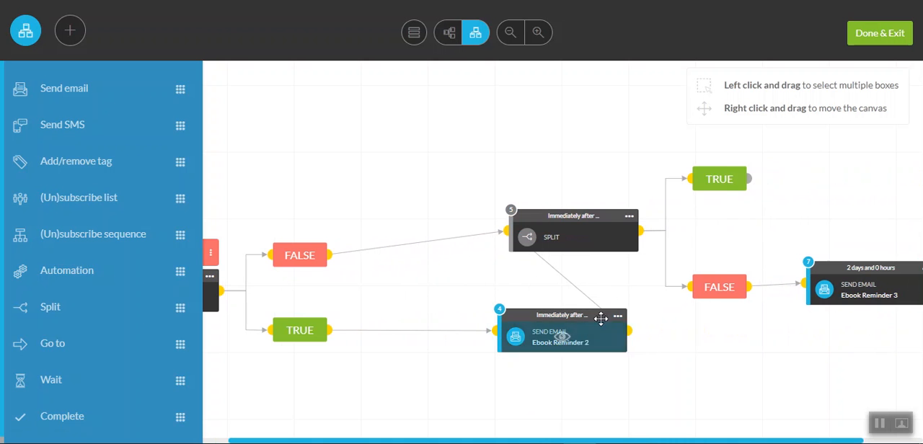
click(617, 314)
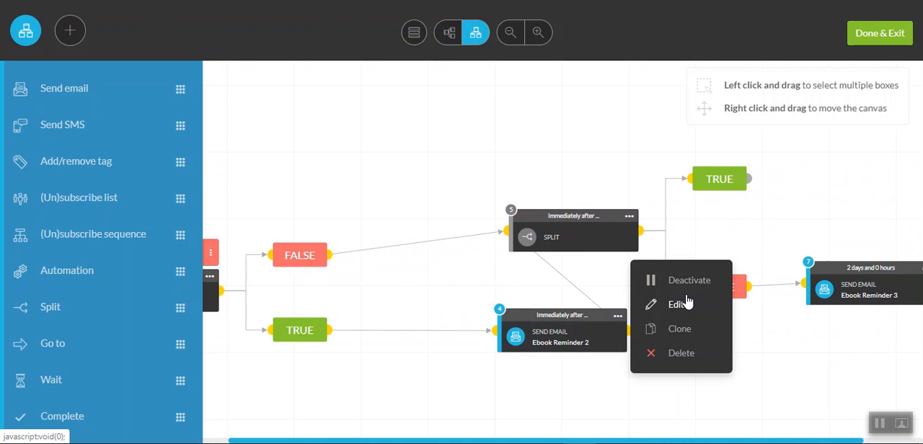
click(689, 280)
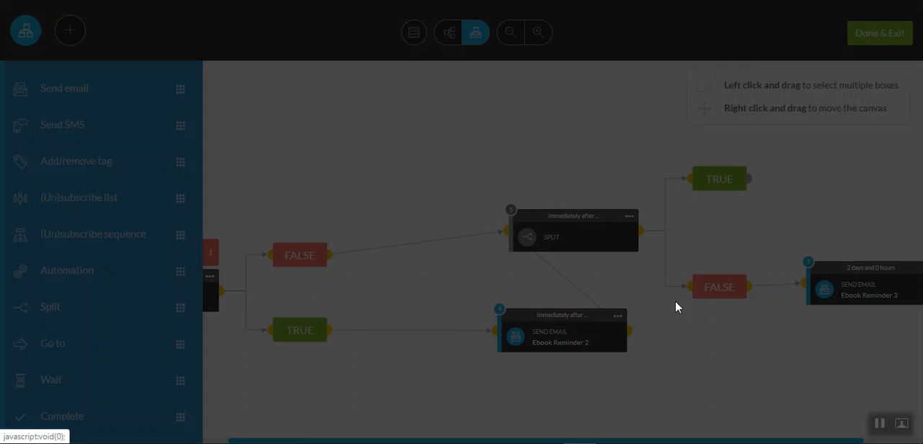
click(561, 337)
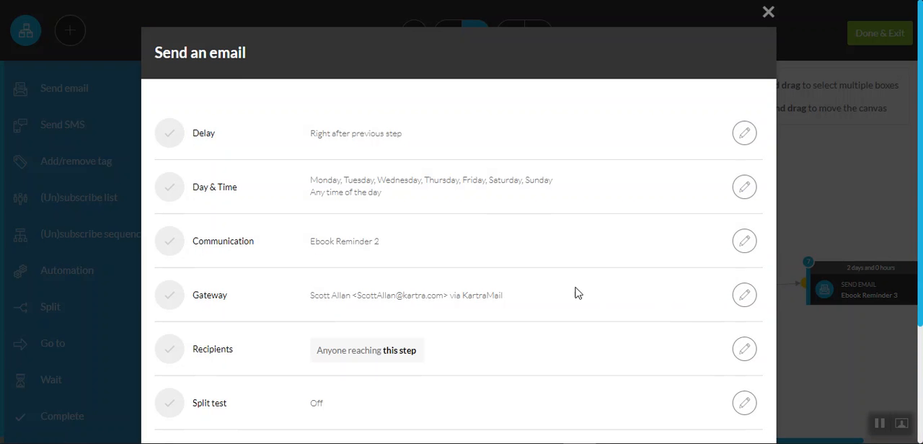
double_click(407, 294)
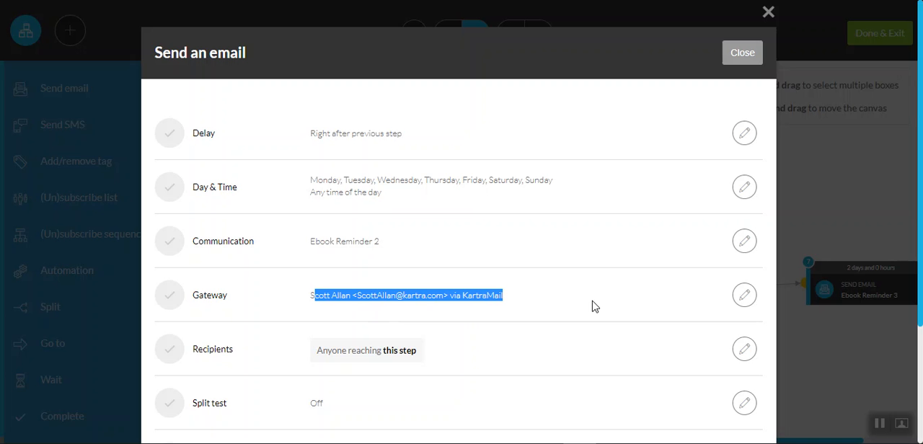
scroll(down, 3)
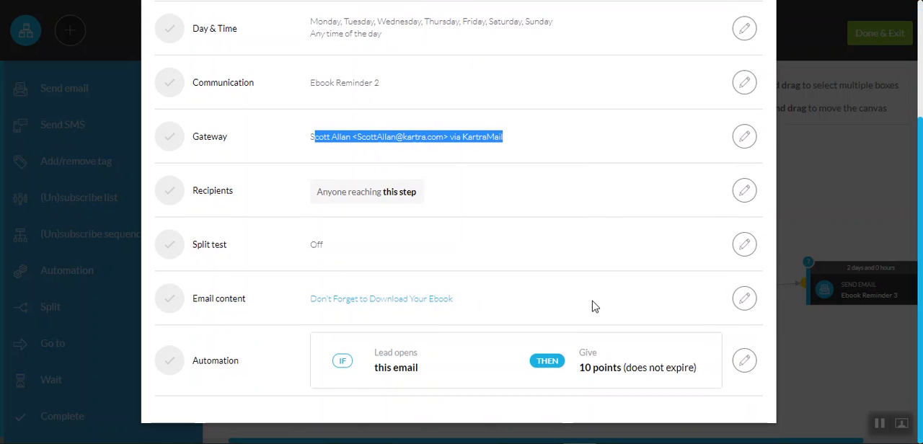
mouse_move(381, 299)
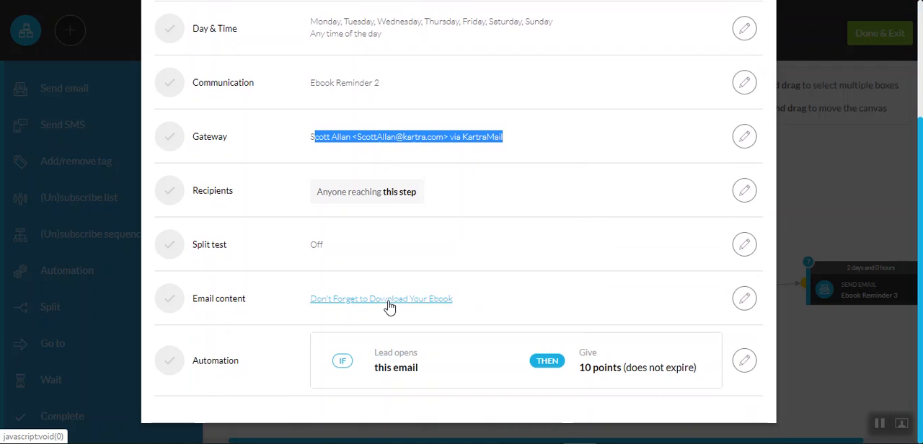
mouse_move(675, 311)
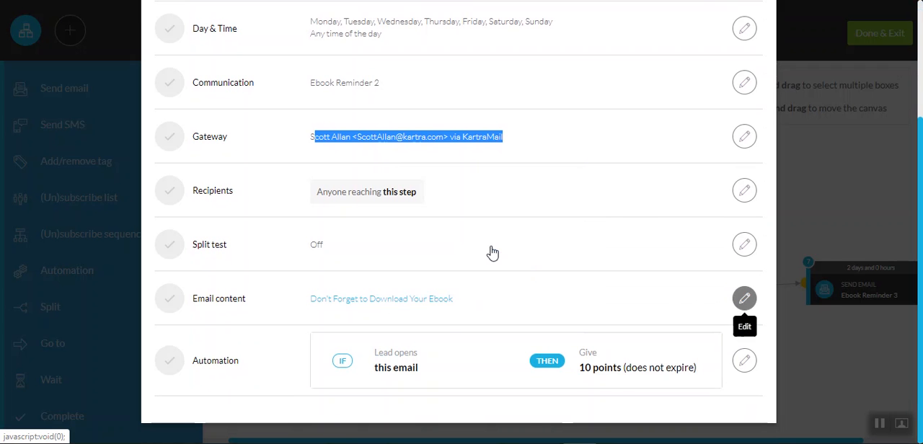
Review the Ebook Reminder 2 download-reminder body, then close its step settings
click(745, 299)
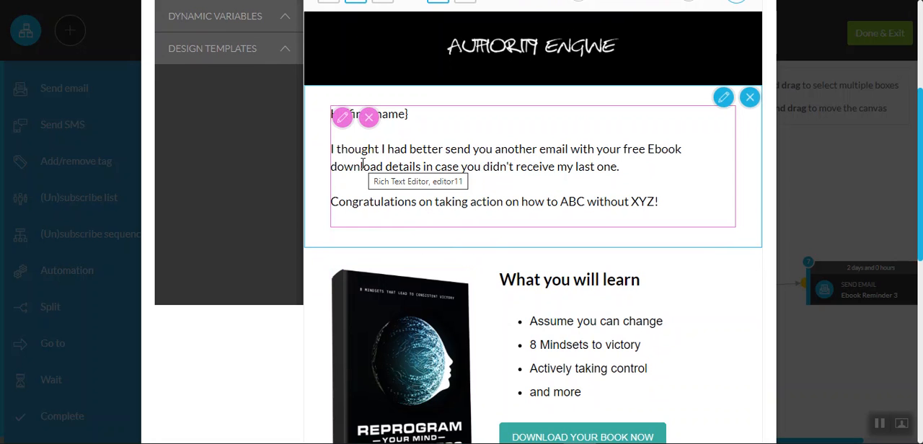
mouse_move(389, 209)
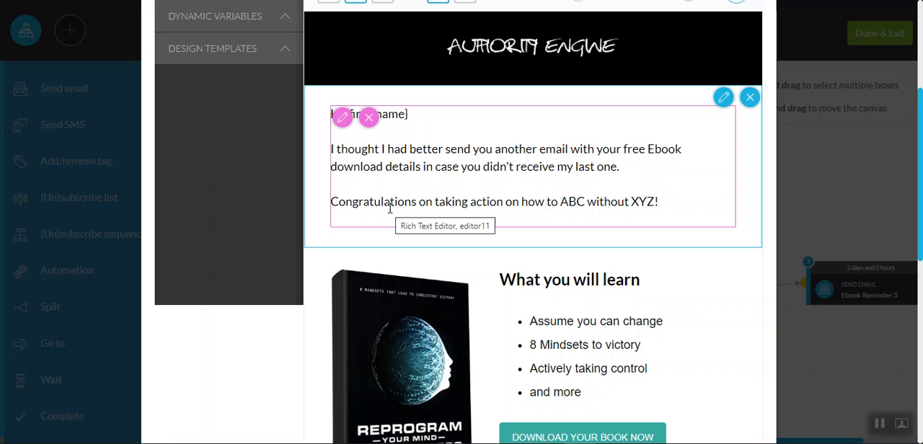
mouse_move(491, 201)
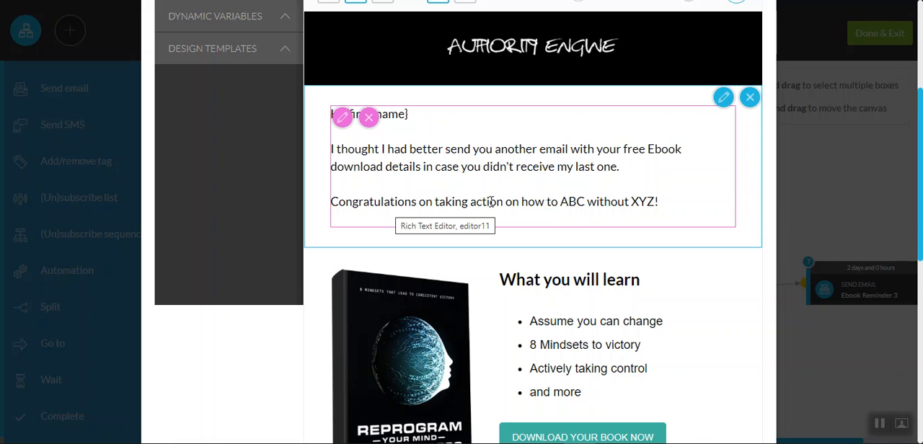
scroll(down, 3)
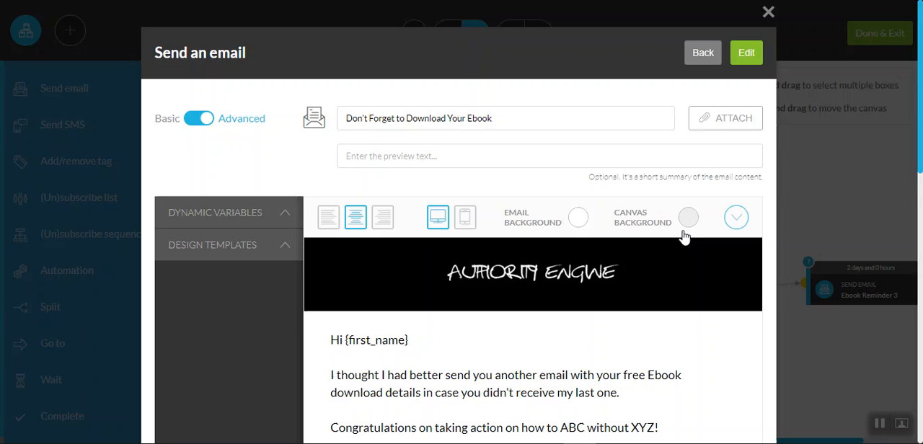
click(701, 52)
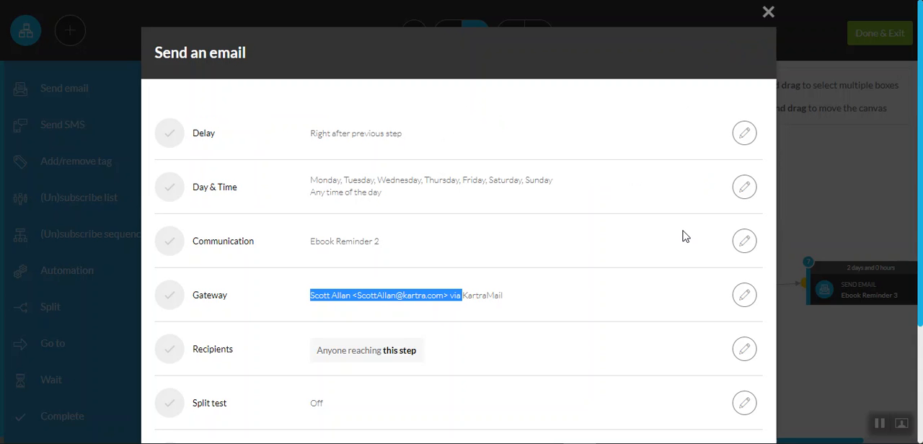
mouse_move(741, 52)
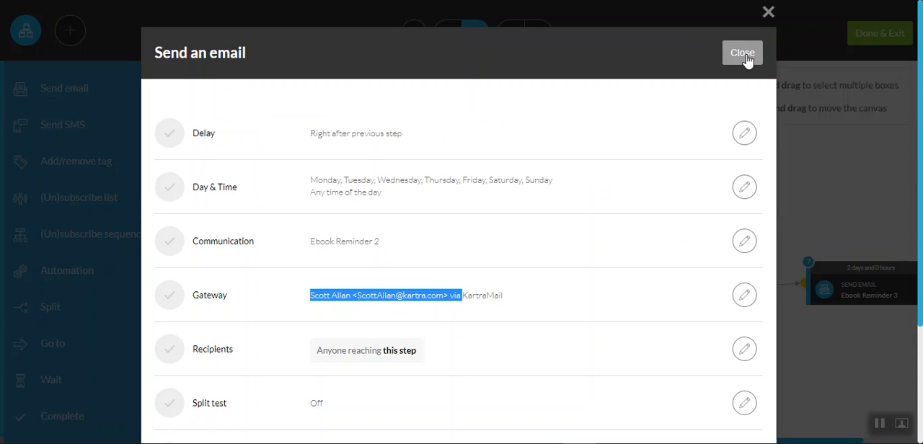
click(742, 52)
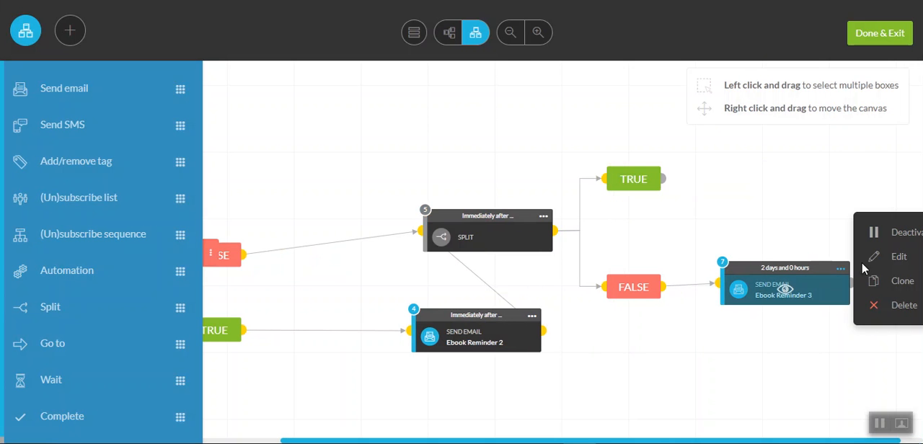
mouse_move(695, 237)
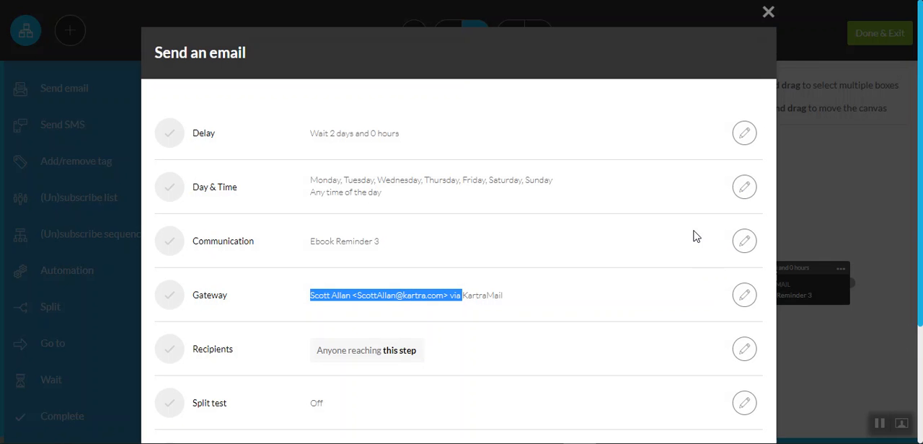
Scroll the Ebook Reminder 3 Send an email dialog to its content and 10-point open reward
scroll(down, 3)
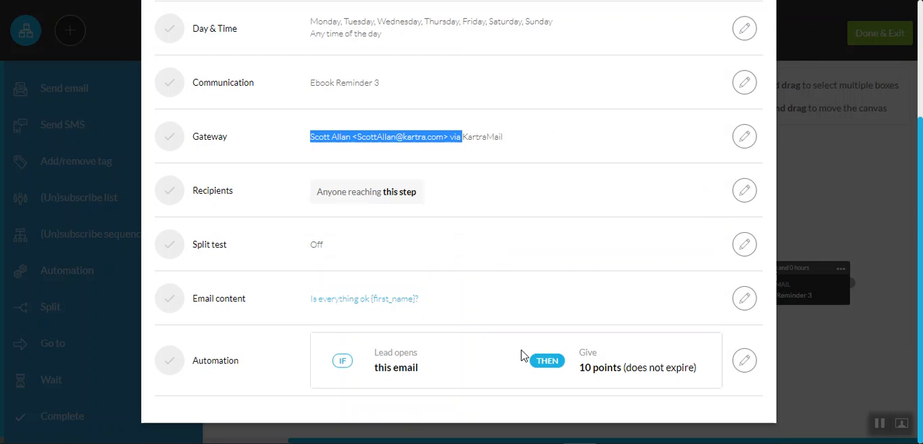
mouse_move(744, 298)
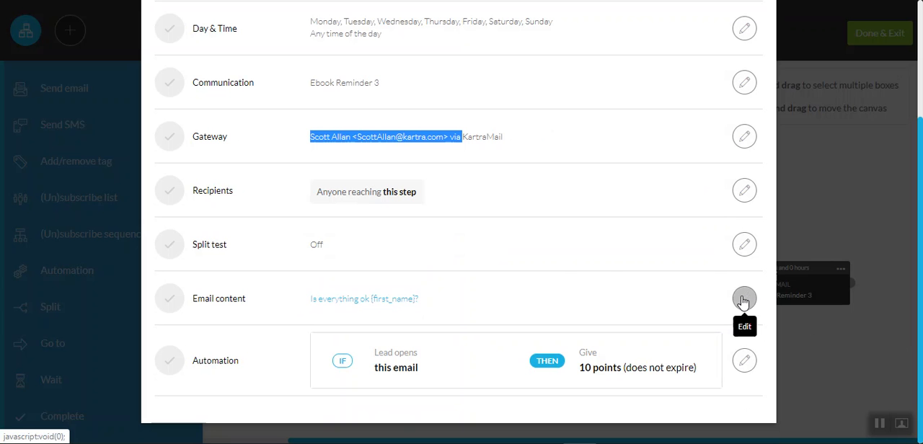
Review the Ebook Reminder 3 email body, then close its step settings
click(744, 298)
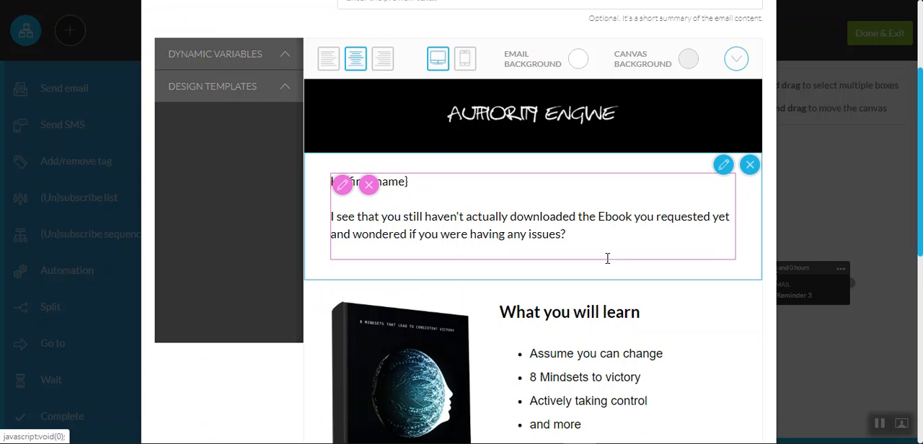
mouse_move(537, 251)
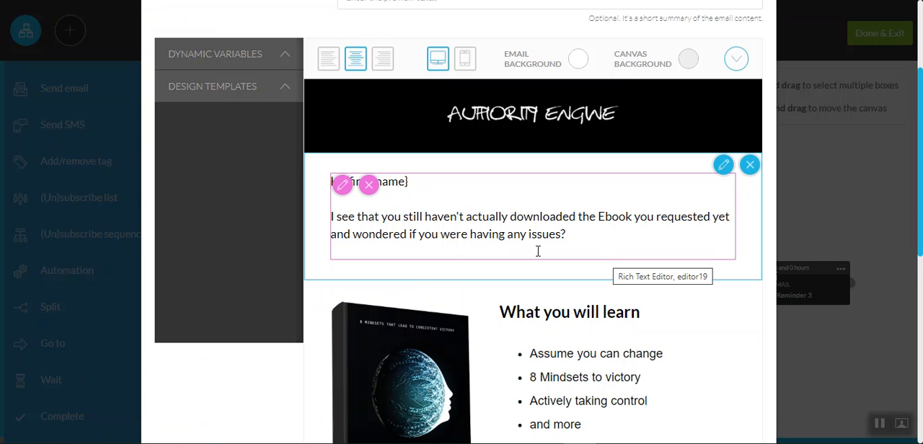
mouse_move(447, 225)
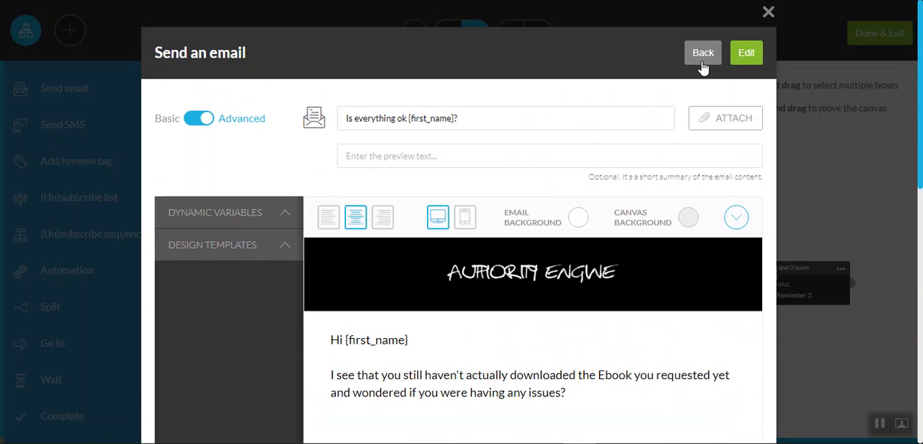
click(702, 52)
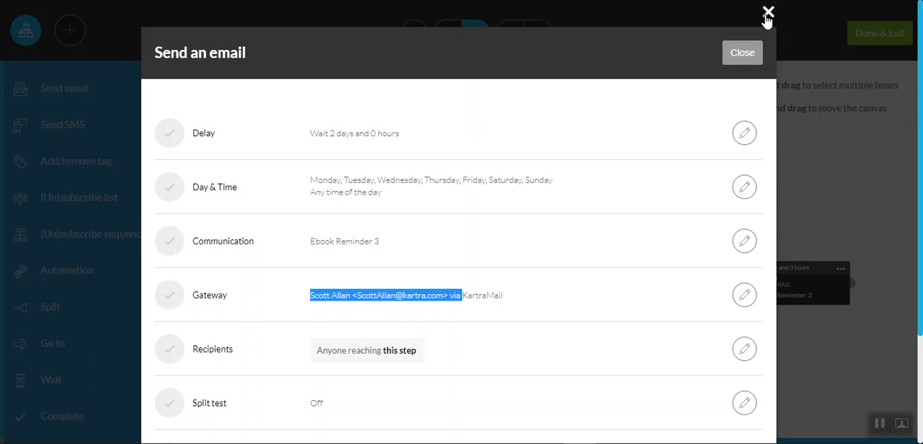
click(767, 12)
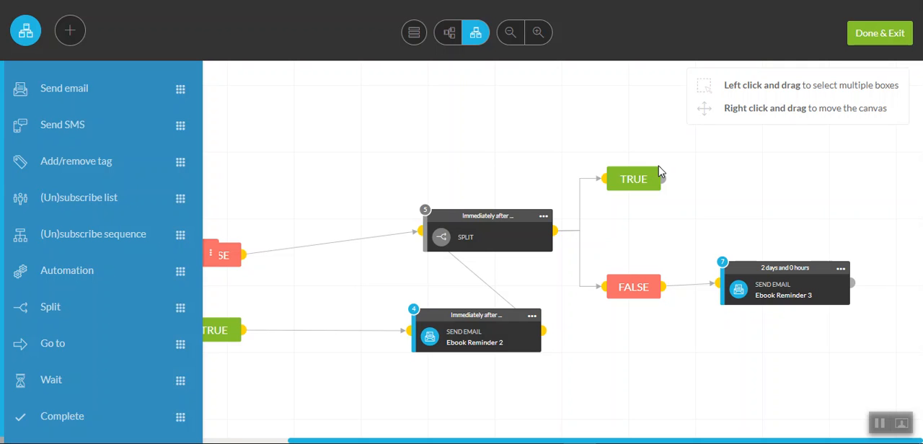
Exit the sequence builder via Done & Exit and show the Sequences list page
click(880, 32)
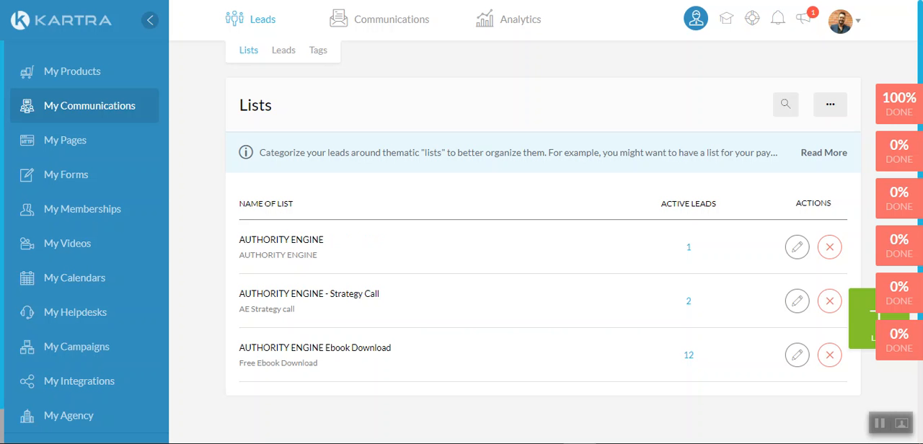
click(392, 19)
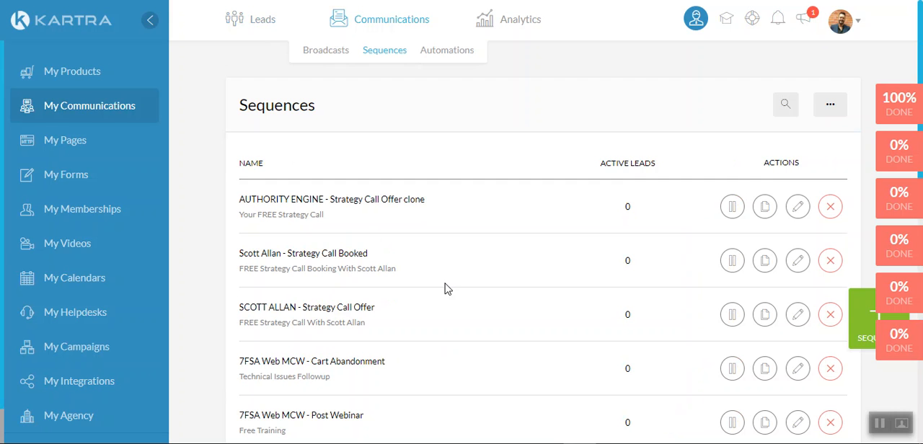